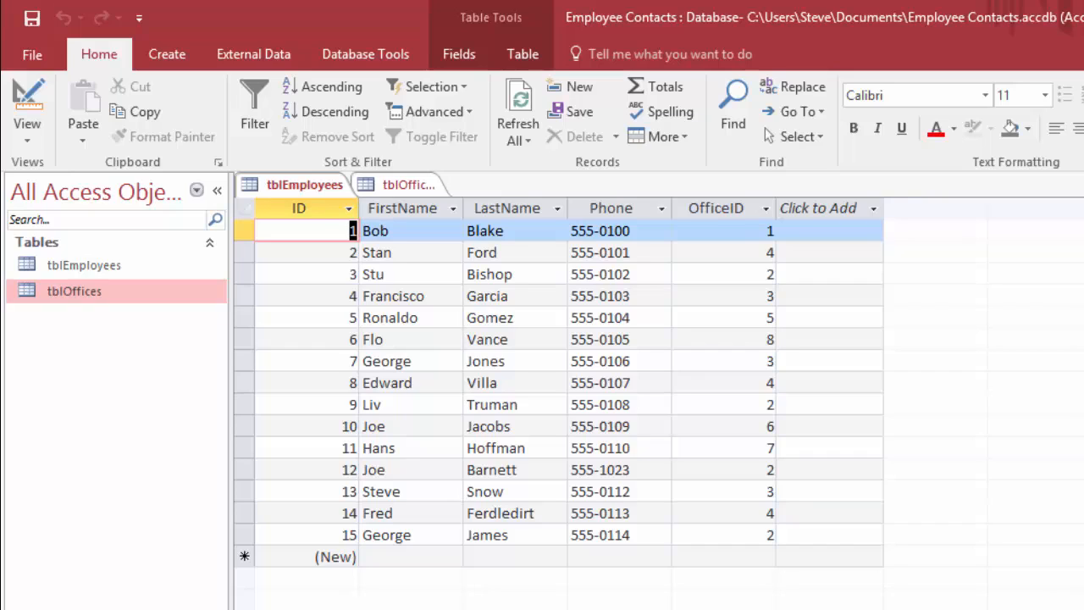
pyautogui.moveTo(408, 203)
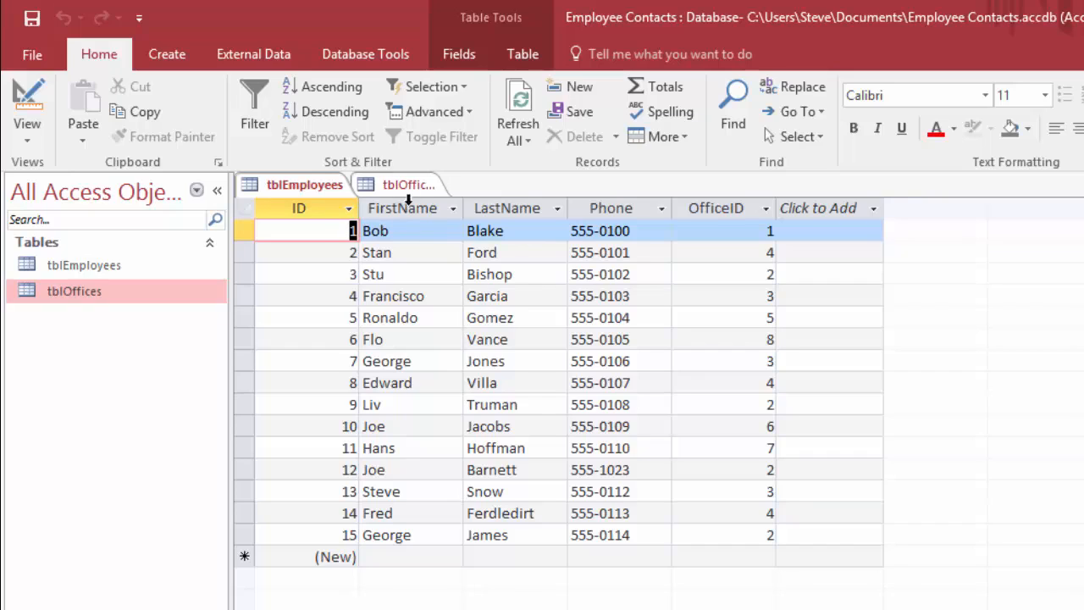
# - Compare the offices and employees tables, ending on the employees worksheet with office columns A–H
pyautogui.click(409, 184)
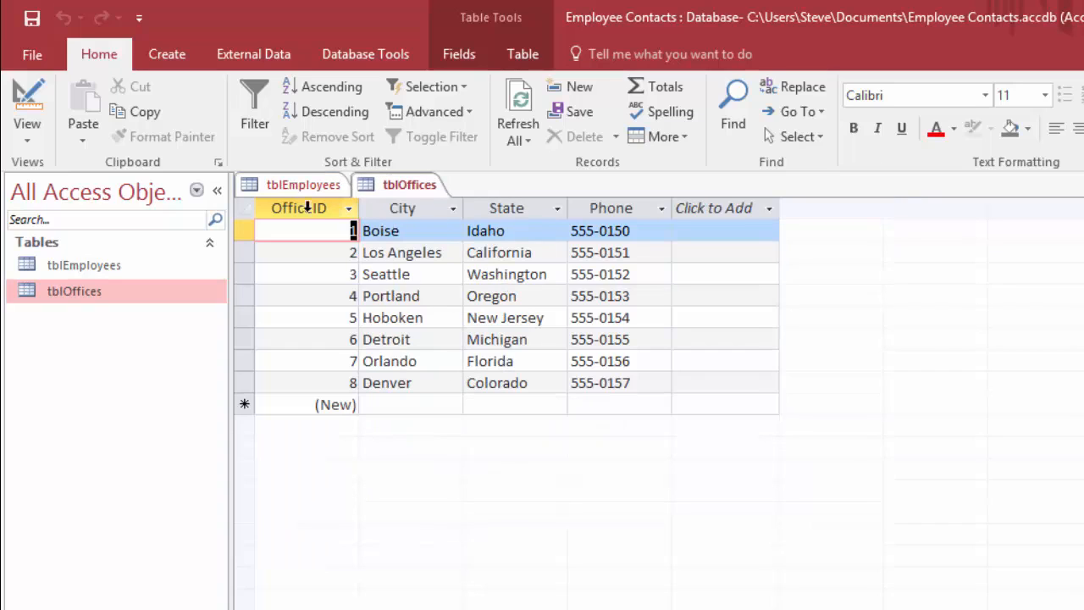
pyautogui.click(303, 182)
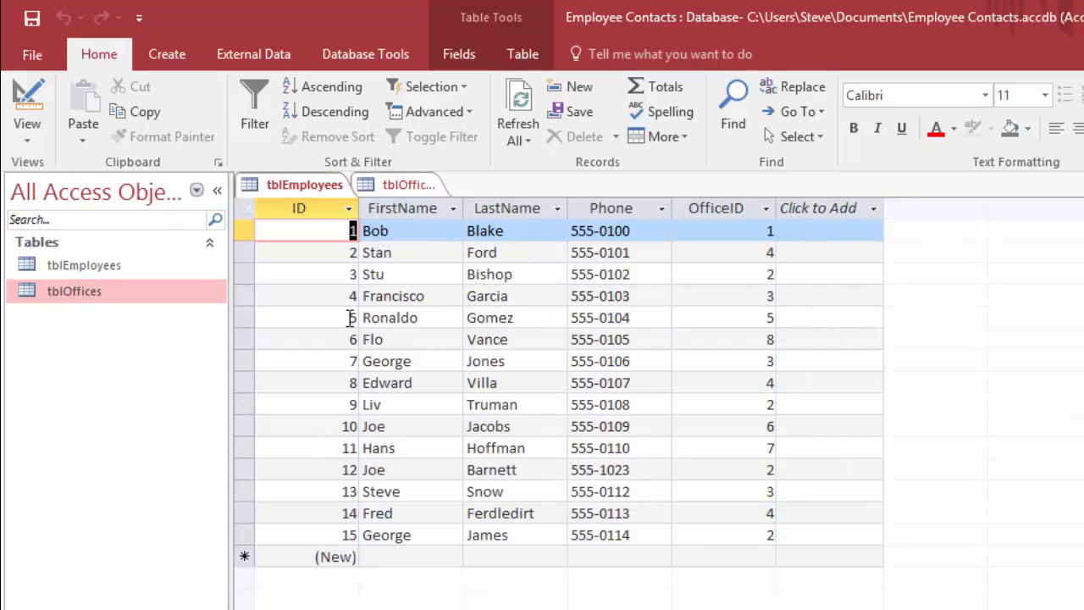
pyautogui.moveTo(545, 254)
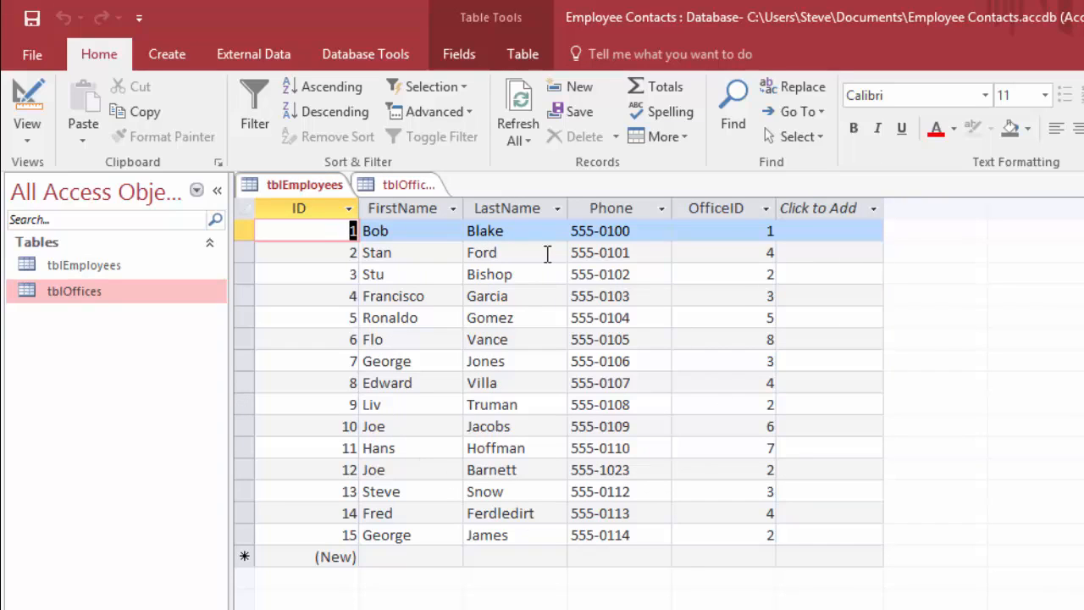
pyautogui.moveTo(826, 318)
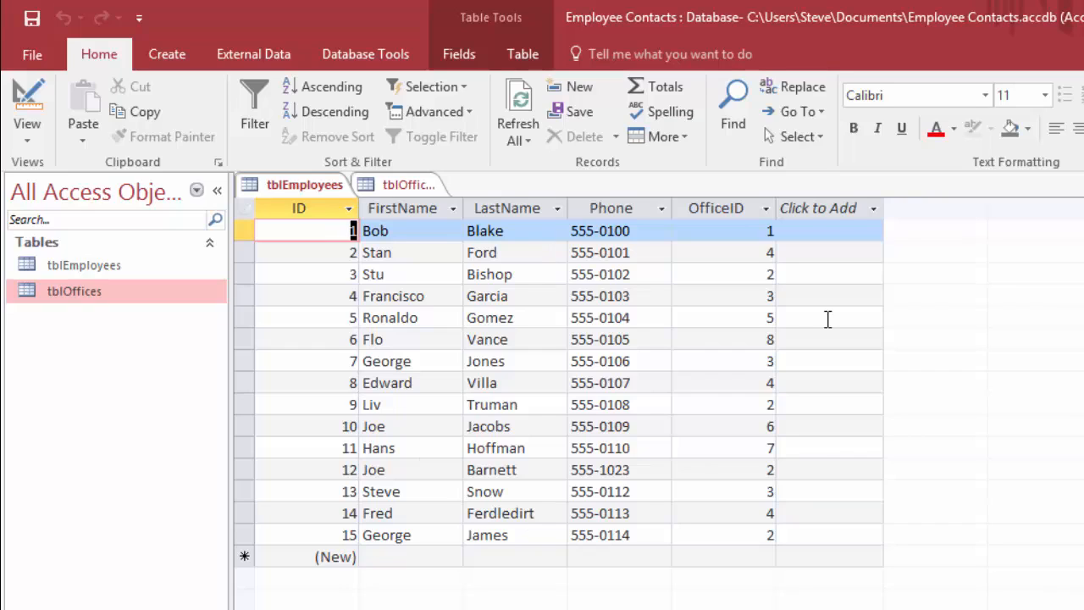
pyautogui.moveTo(650, 238)
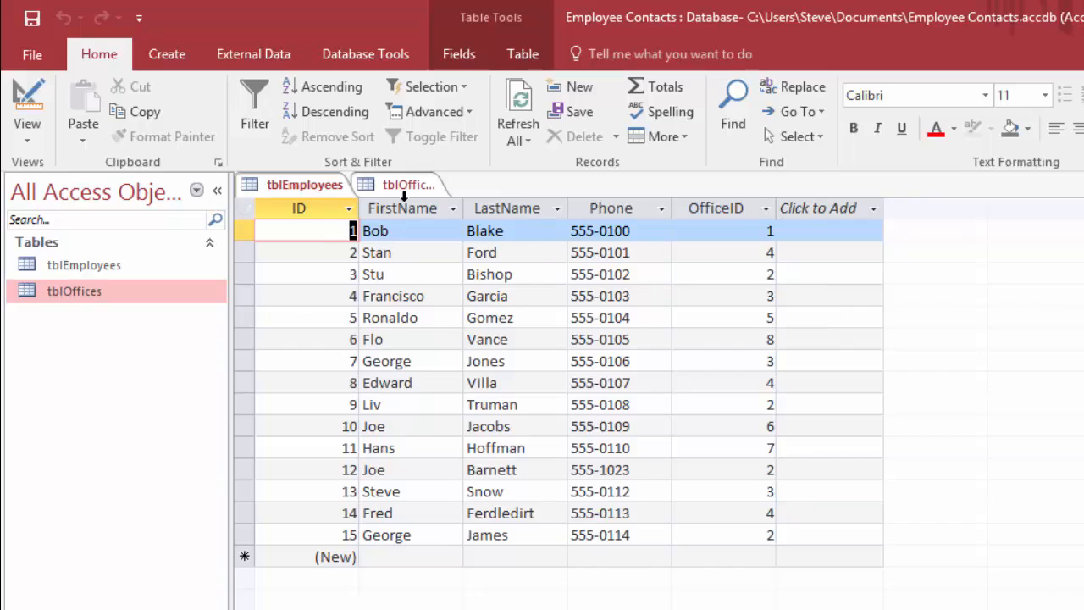
pyautogui.click(410, 183)
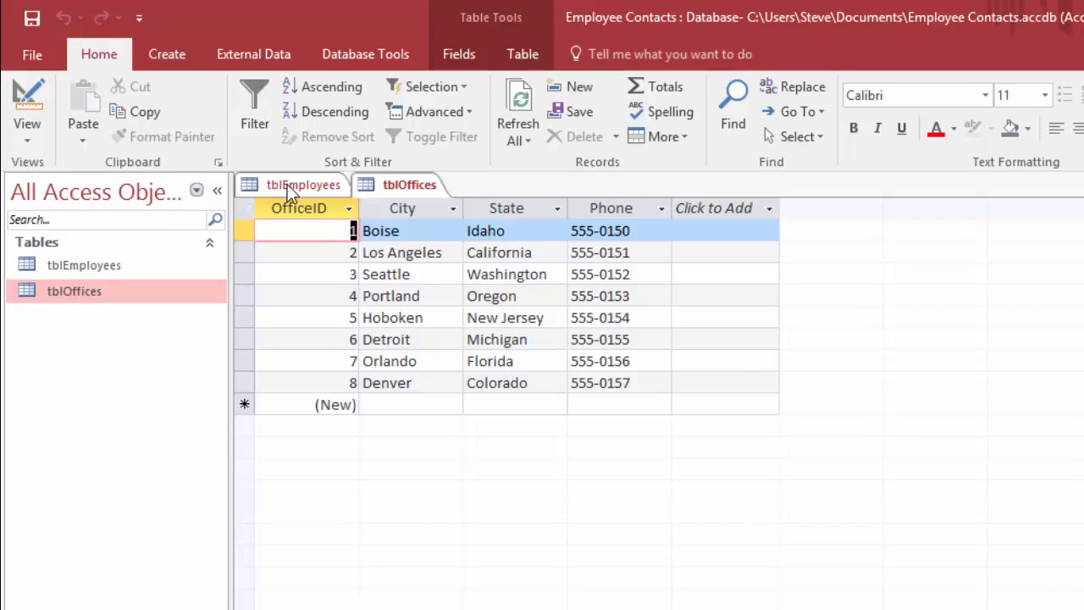
pyautogui.click(303, 184)
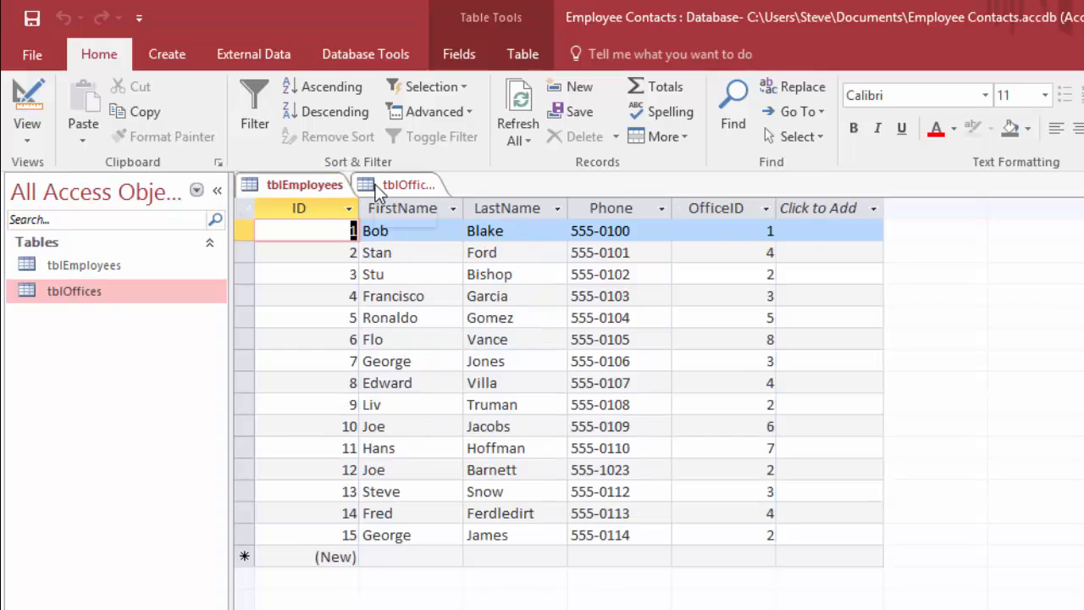
pyautogui.moveTo(481, 190)
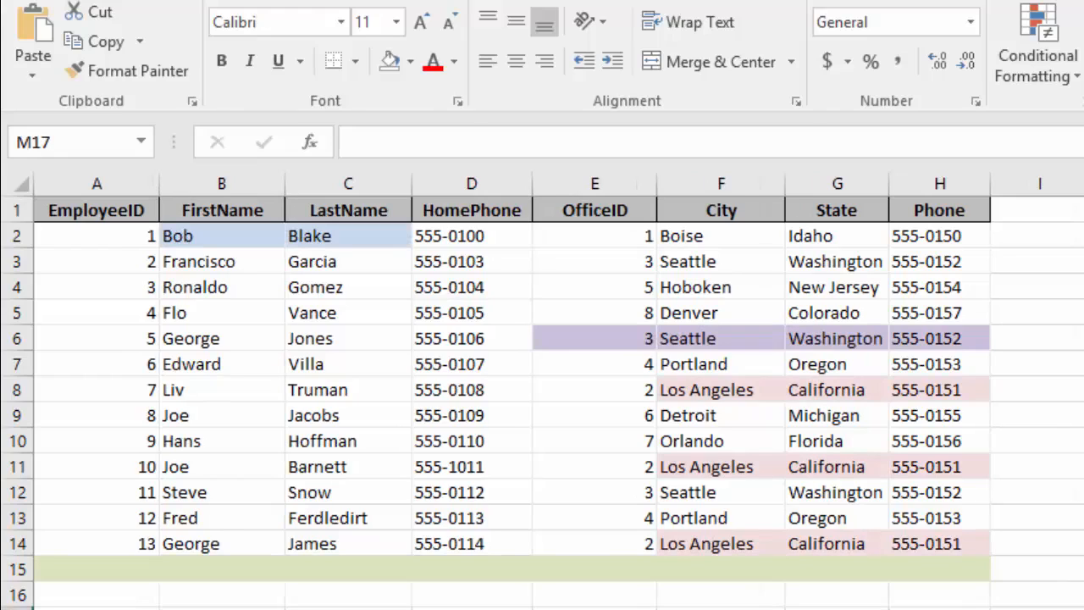
pyautogui.moveTo(96, 230)
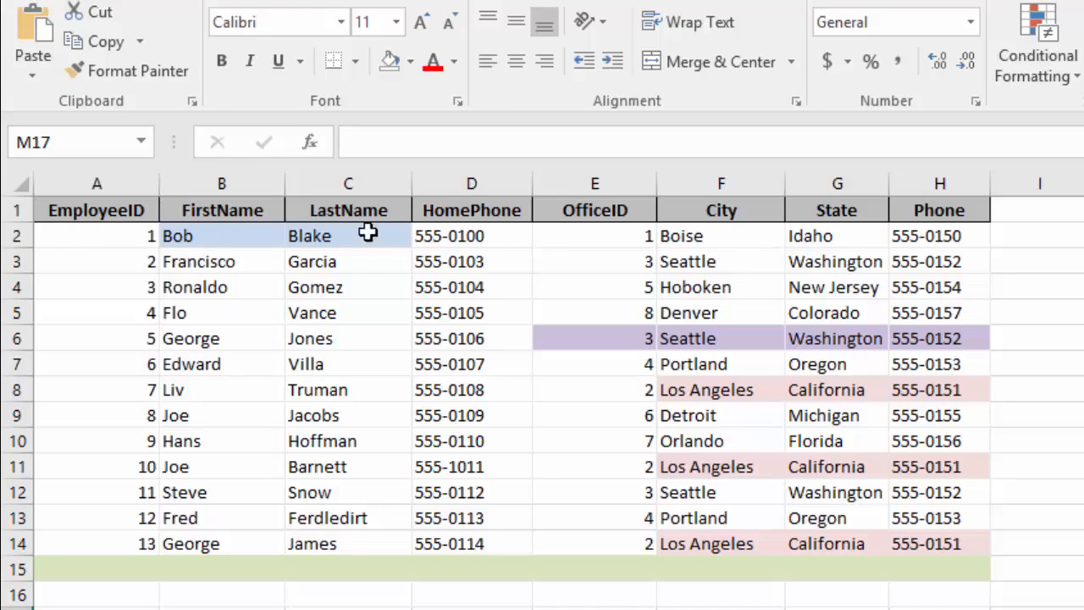
pyautogui.moveTo(603, 237)
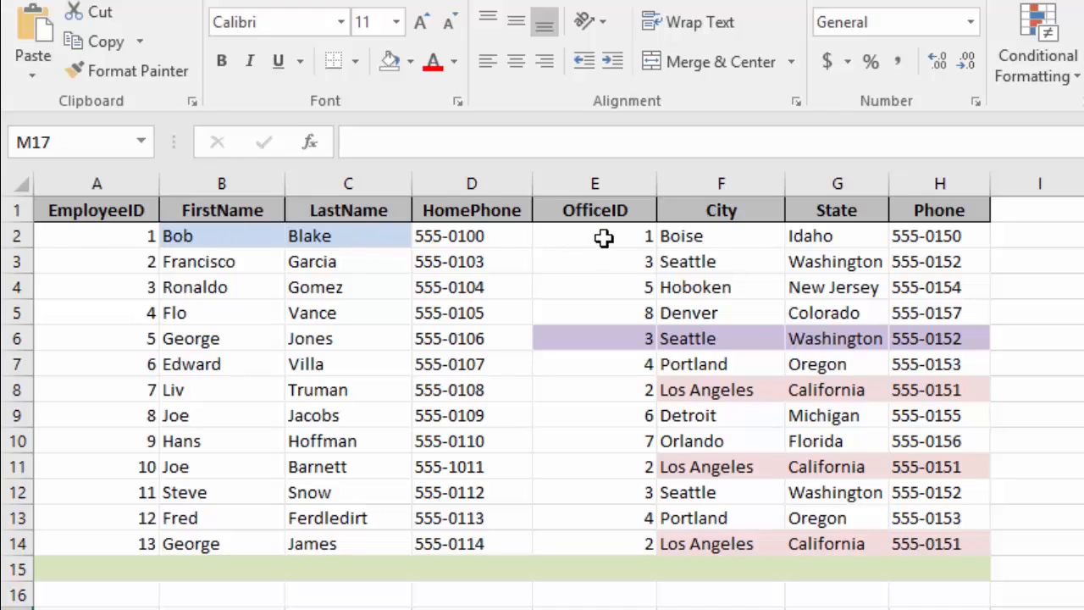
pyautogui.moveTo(999, 252)
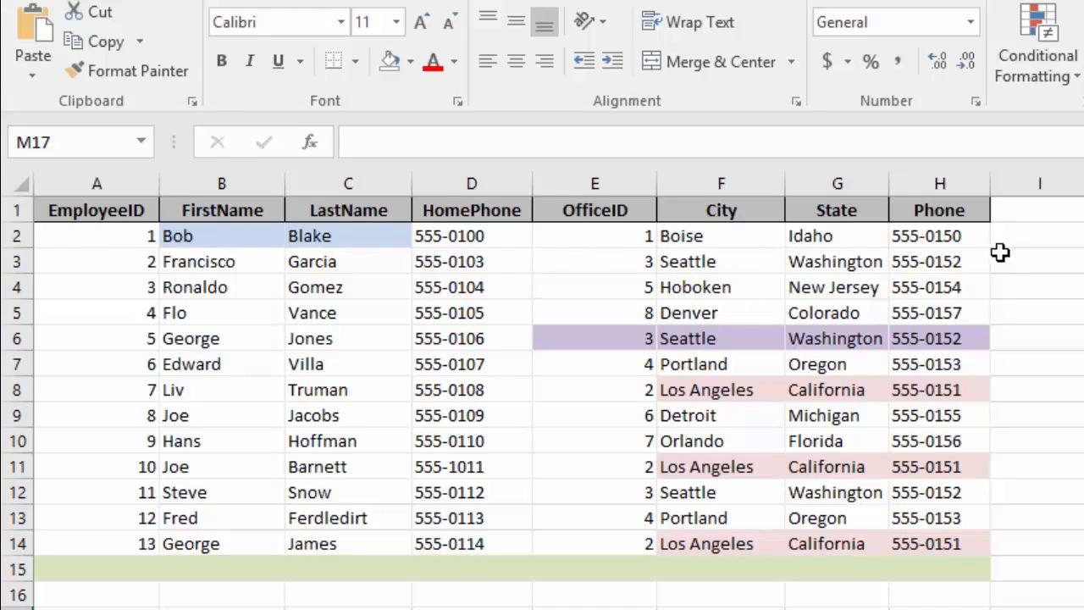
pyautogui.moveTo(397, 309)
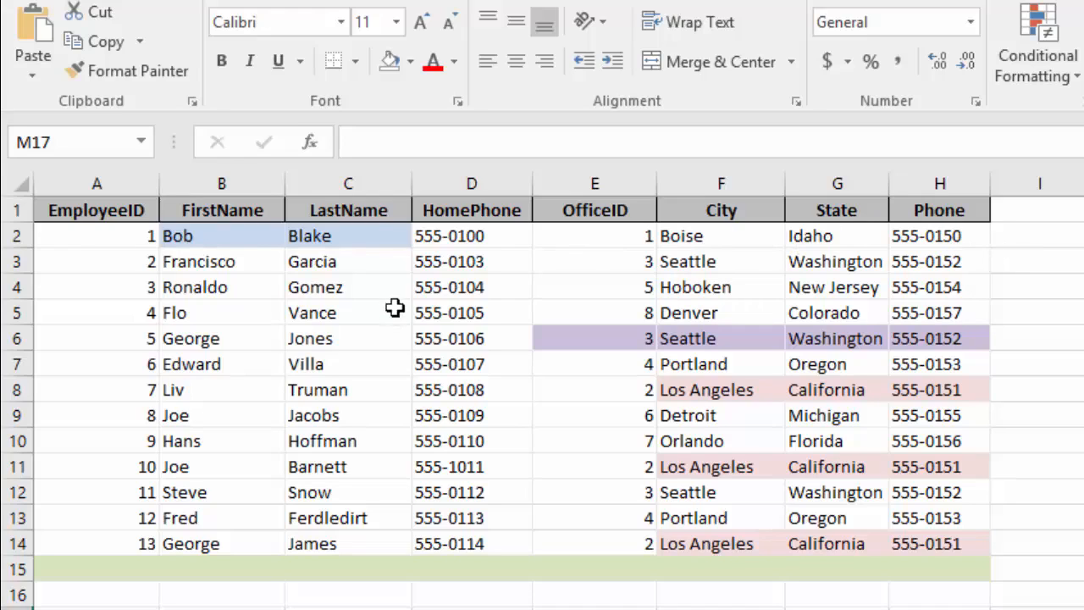
pyautogui.moveTo(583, 400)
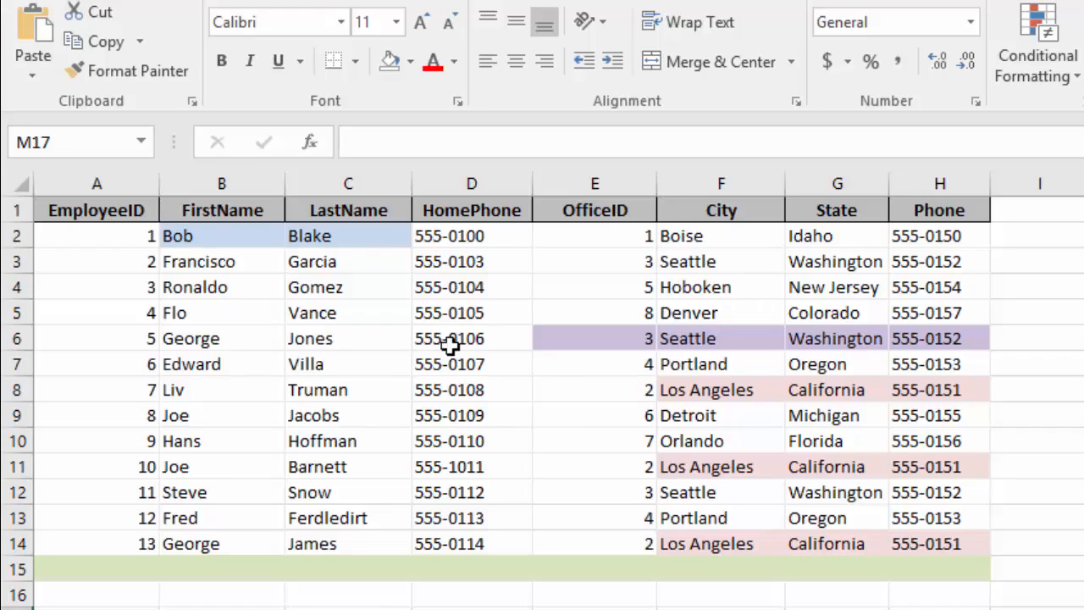
pyautogui.moveTo(193, 235)
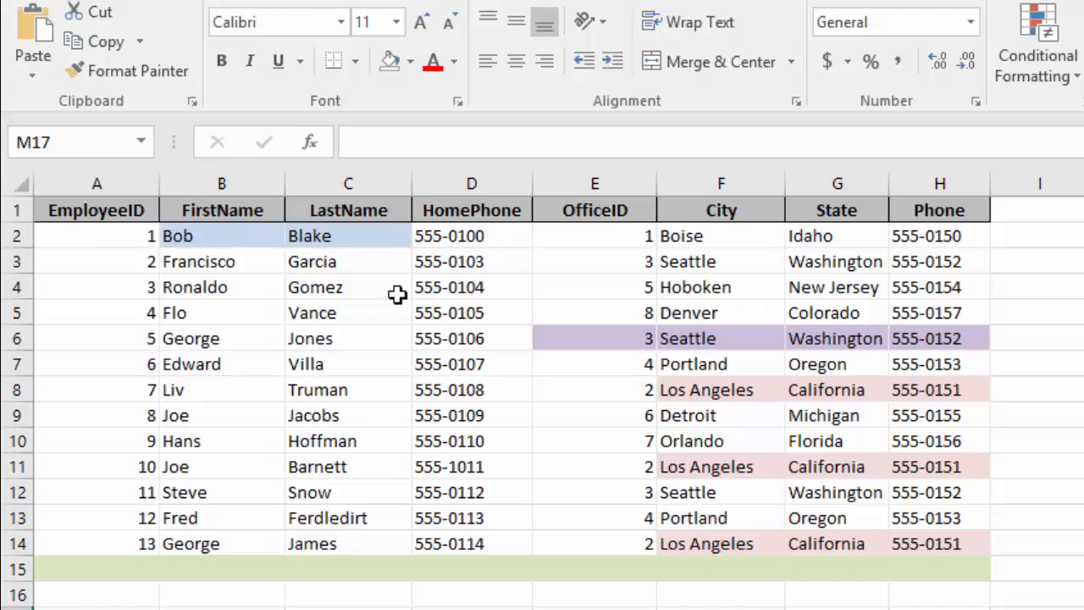
pyautogui.moveTo(356, 235)
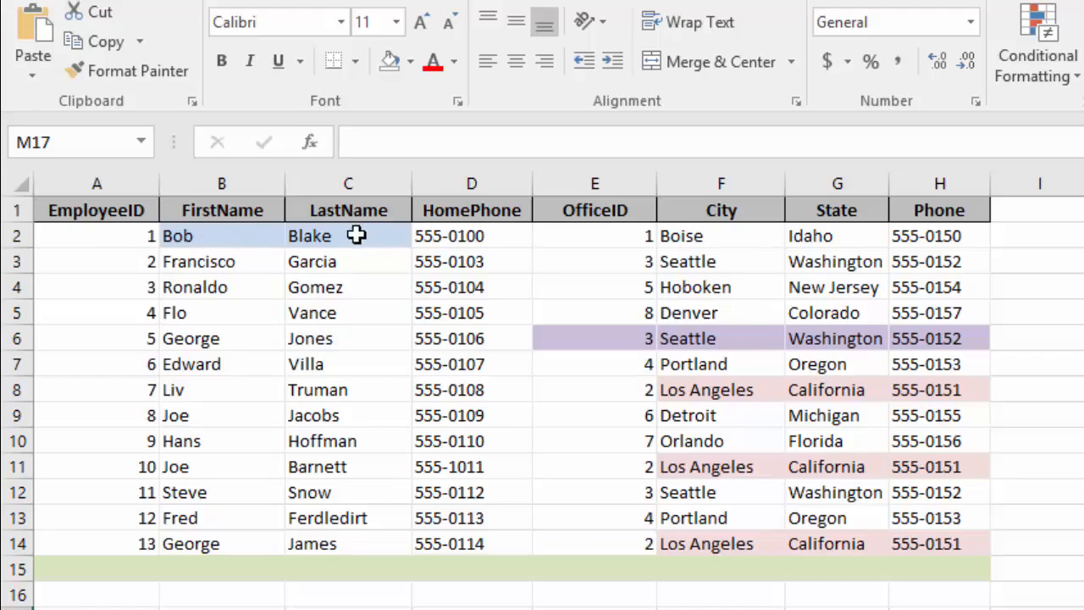
pyautogui.moveTo(359, 244)
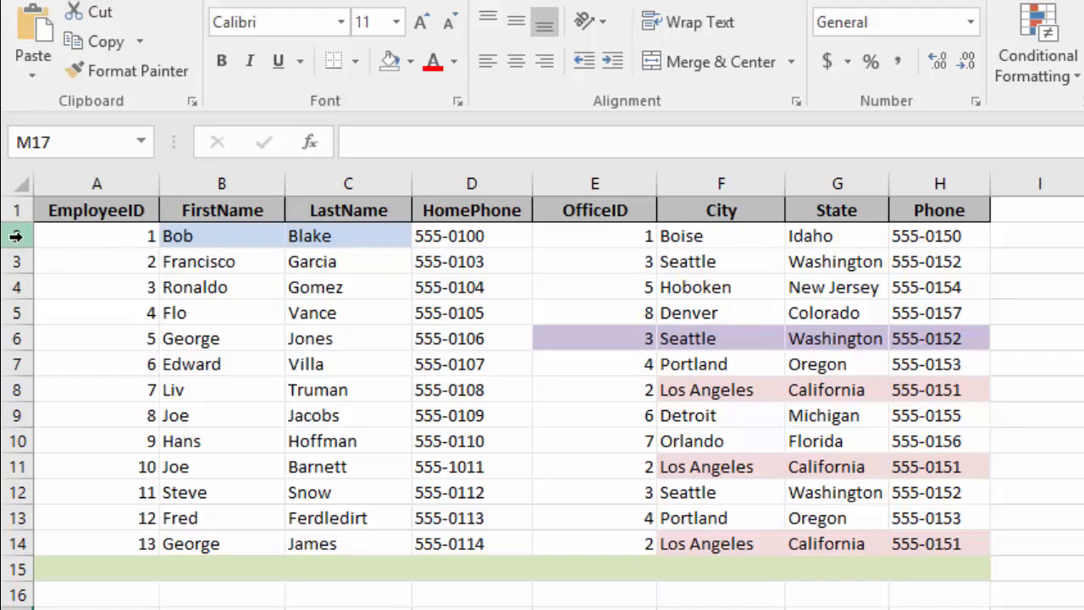
pyautogui.click(96, 235)
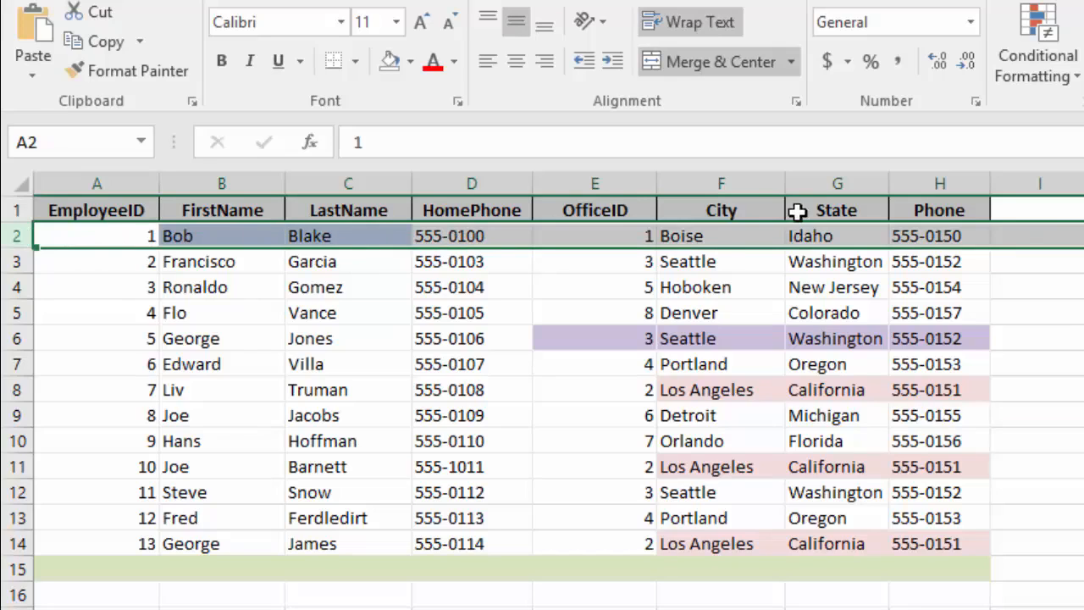
pyautogui.moveTo(770, 236)
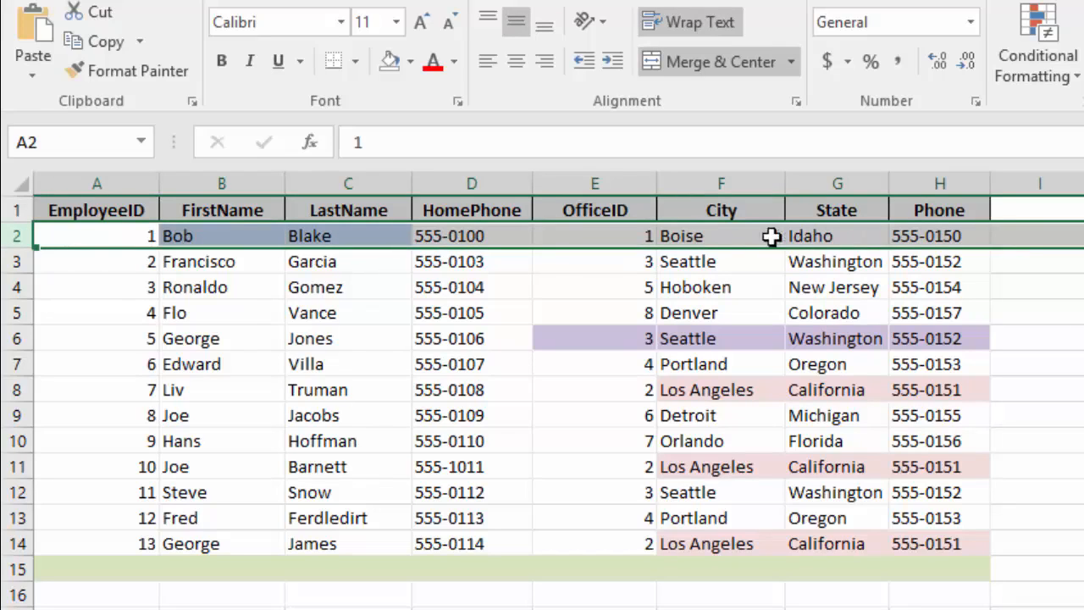
pyautogui.moveTo(810, 261)
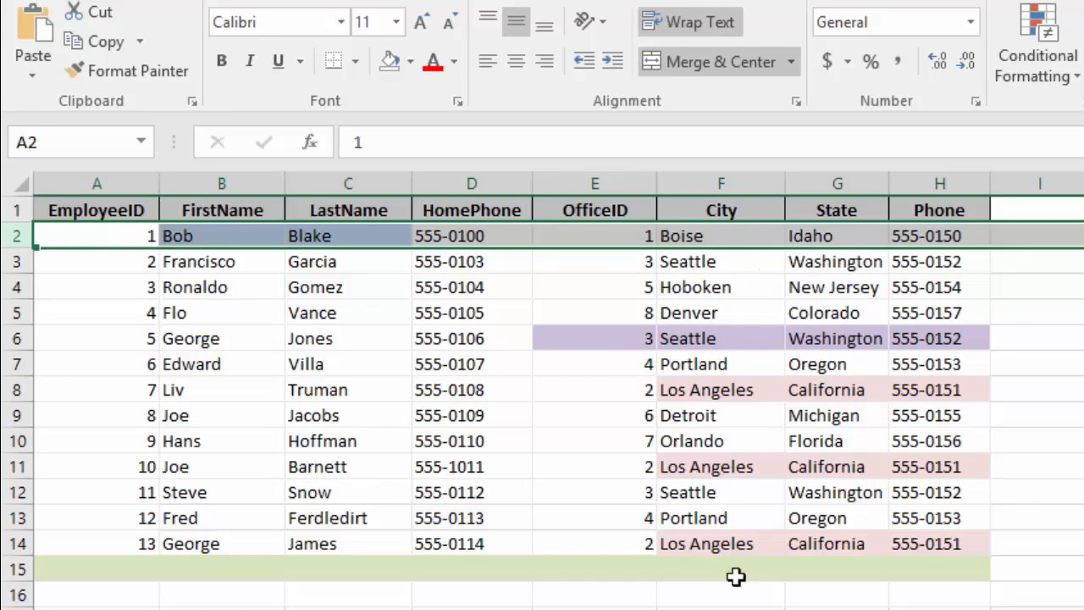
pyautogui.moveTo(728, 254)
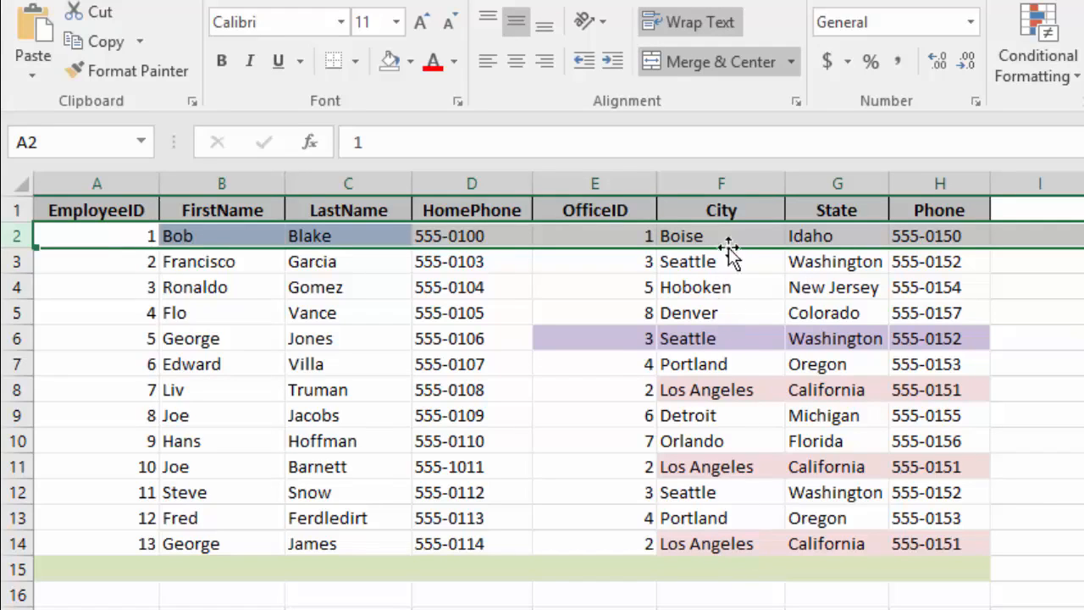
pyautogui.moveTo(870, 236)
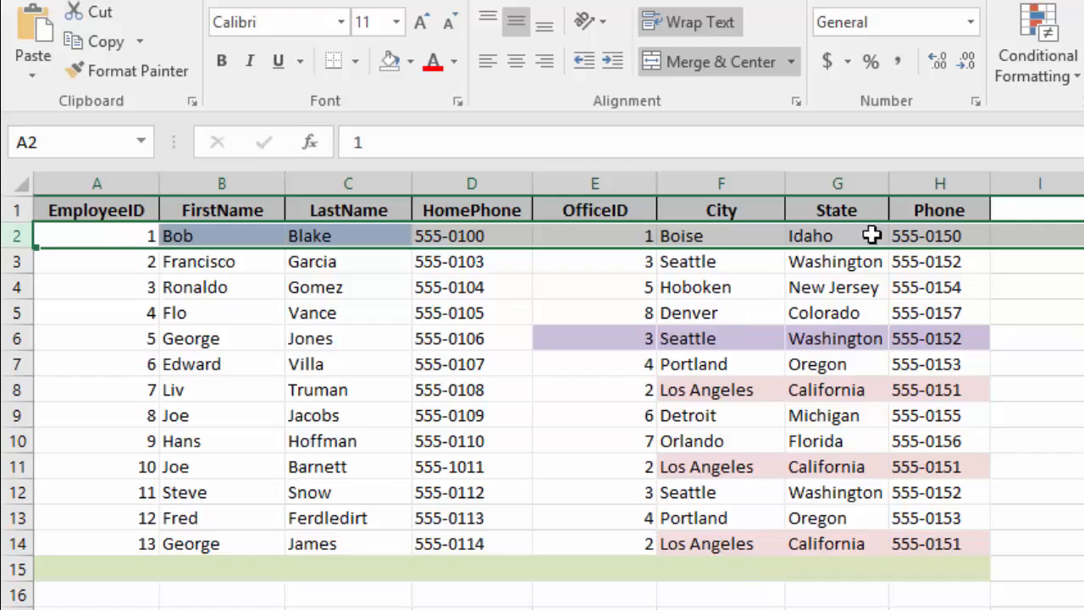
pyautogui.moveTo(694, 254)
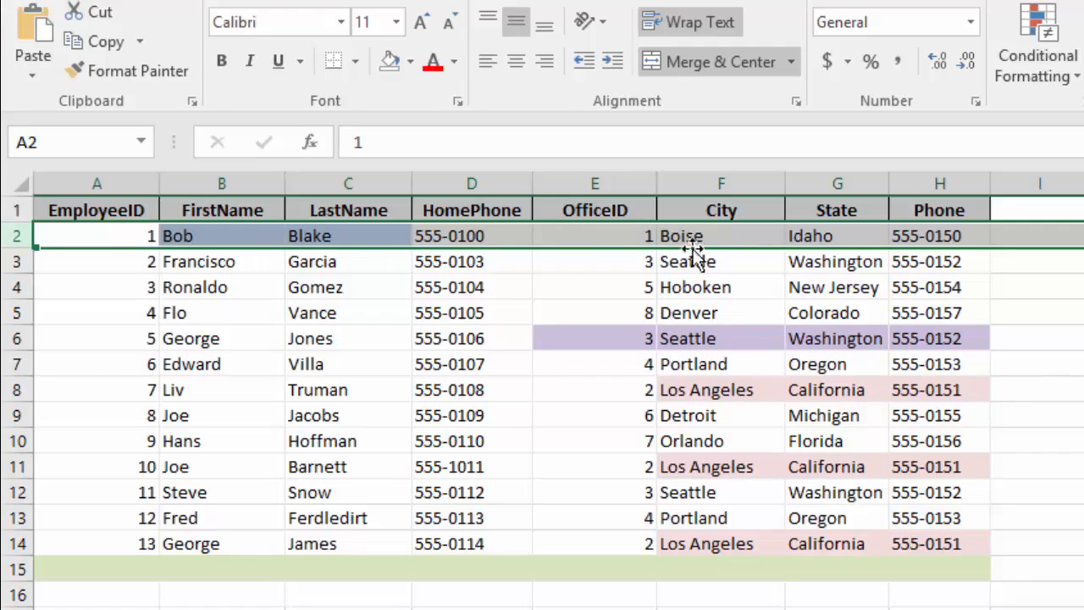
pyautogui.moveTo(928, 238)
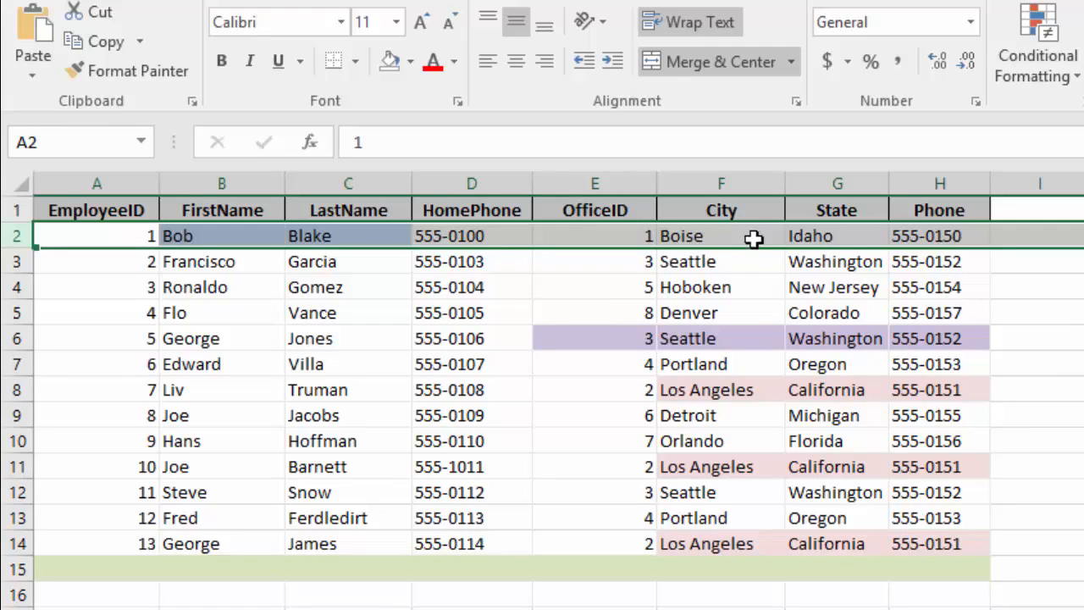
pyautogui.moveTo(938, 236)
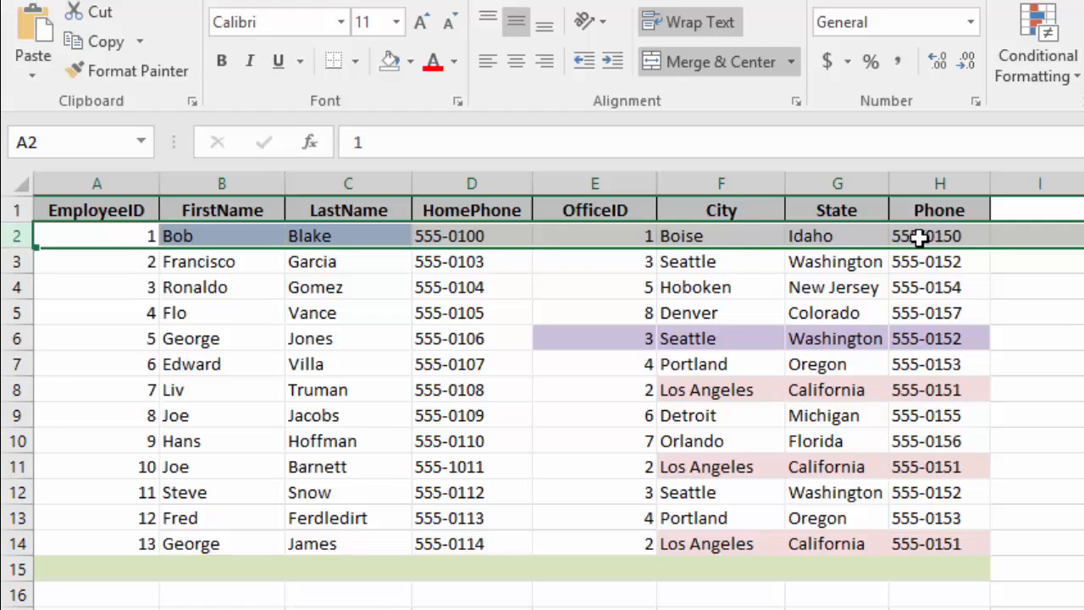
pyautogui.moveTo(379, 237)
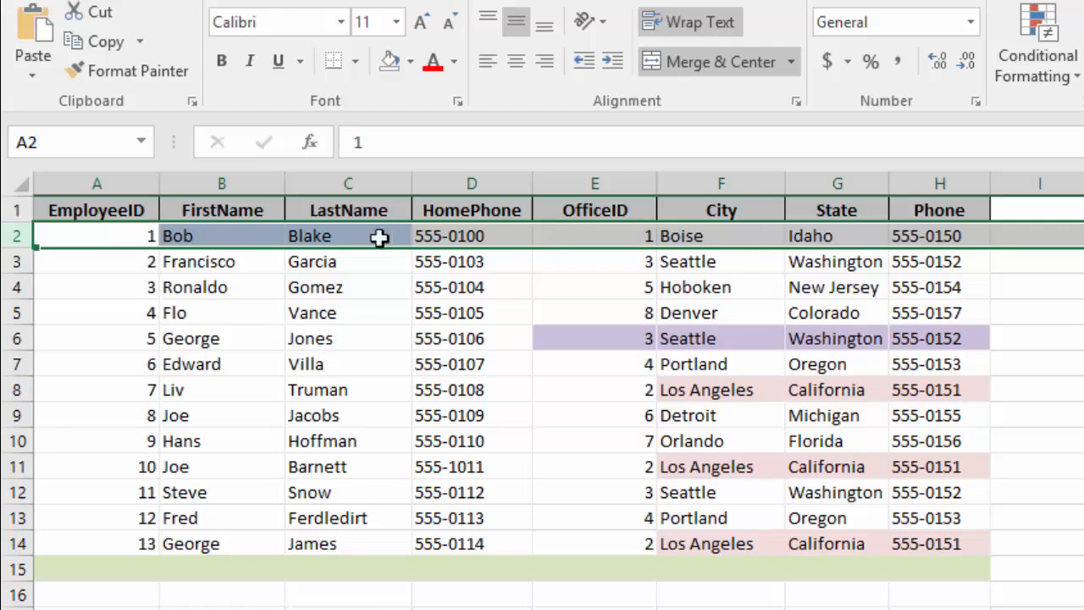
pyautogui.moveTo(356, 240)
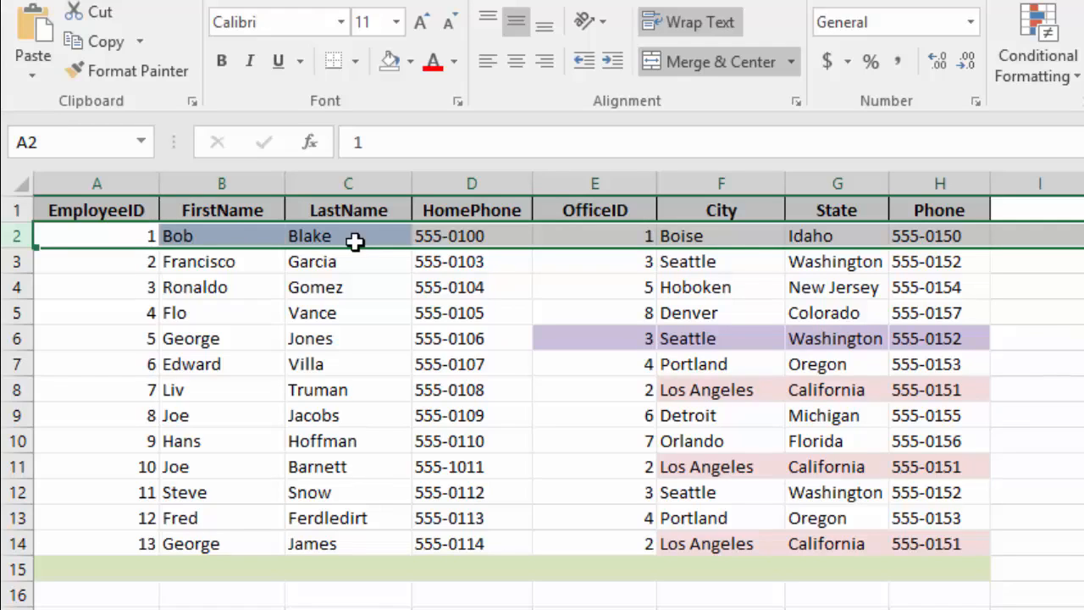
pyautogui.moveTo(837, 241)
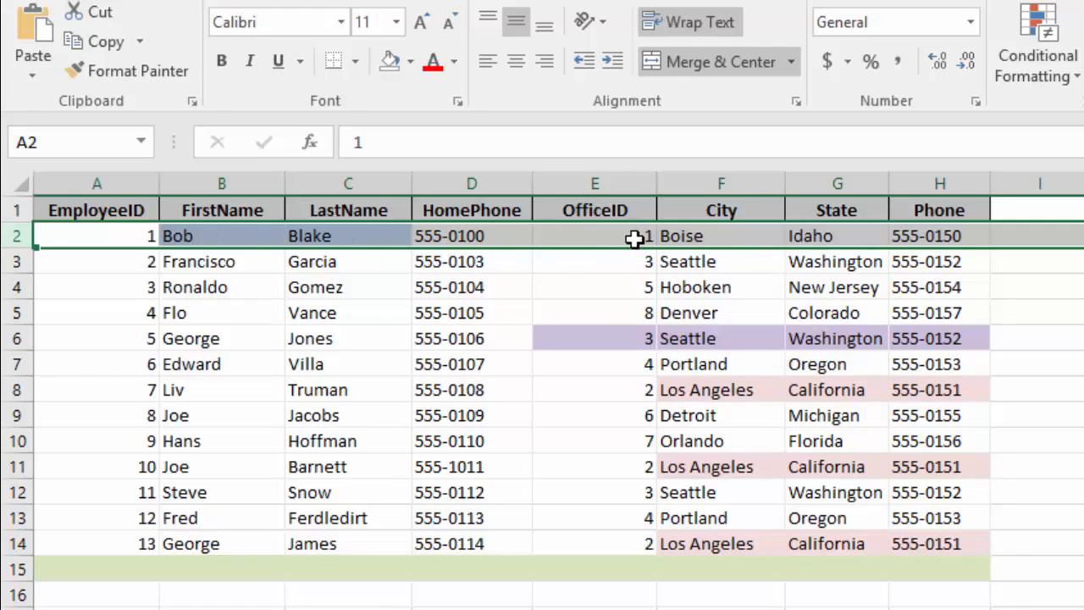
pyautogui.moveTo(567, 234)
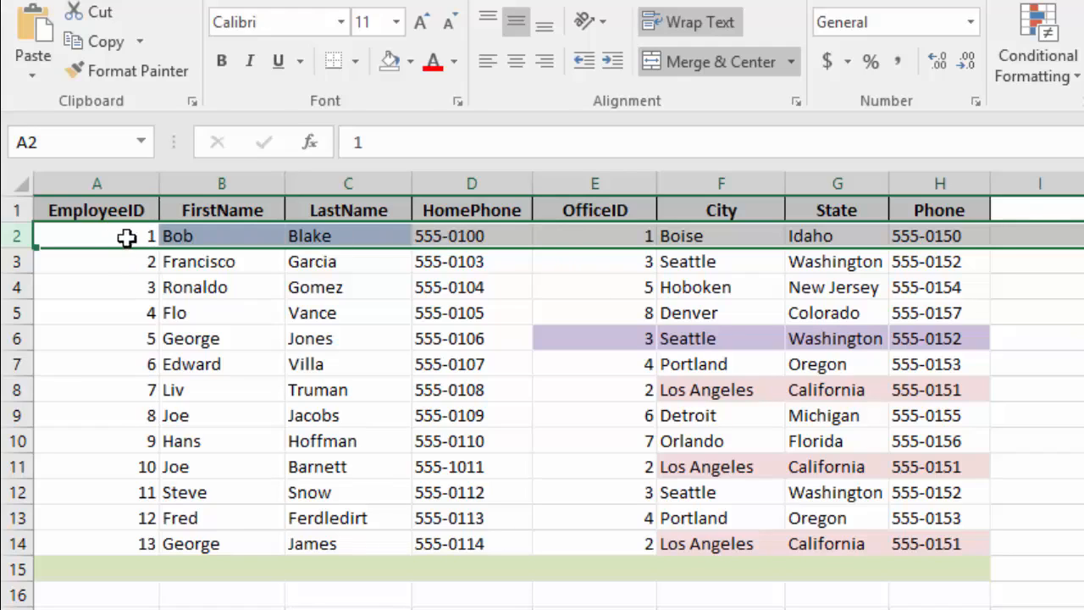
pyautogui.moveTo(691, 251)
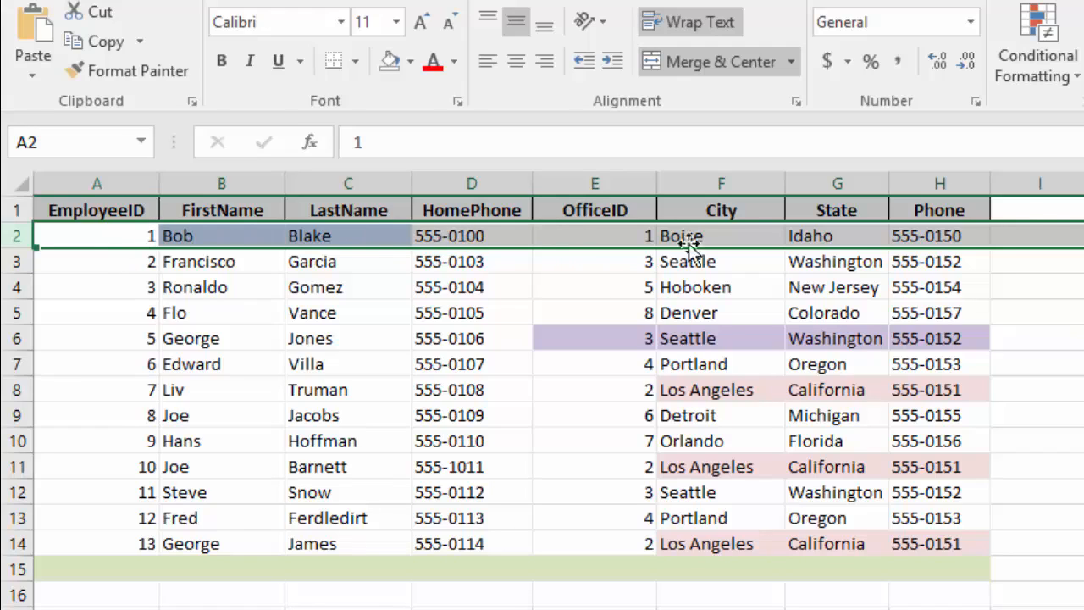
pyautogui.moveTo(728, 240)
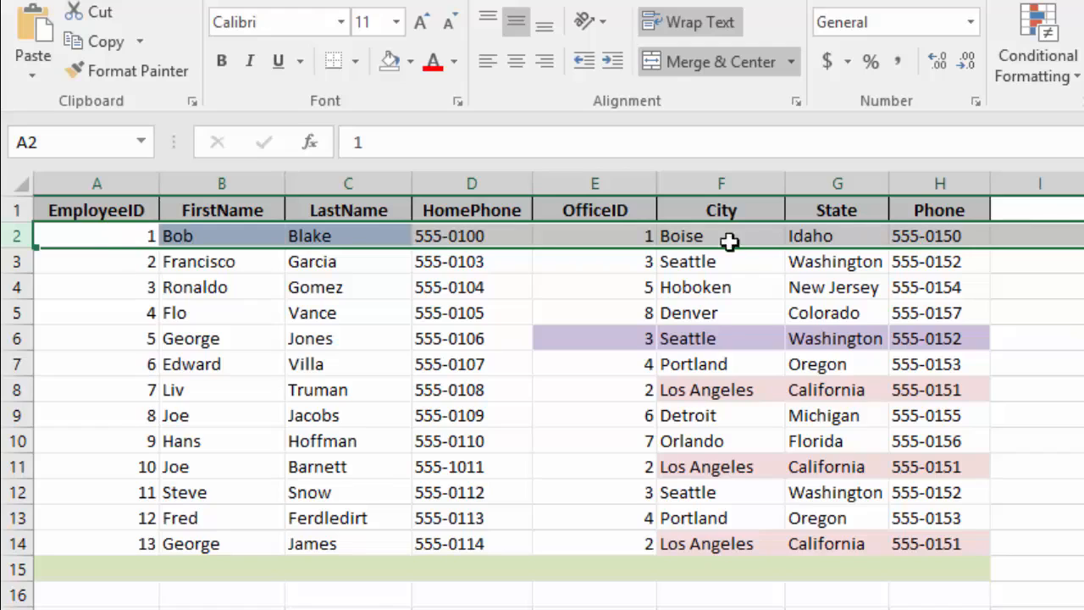
pyautogui.moveTo(923, 235)
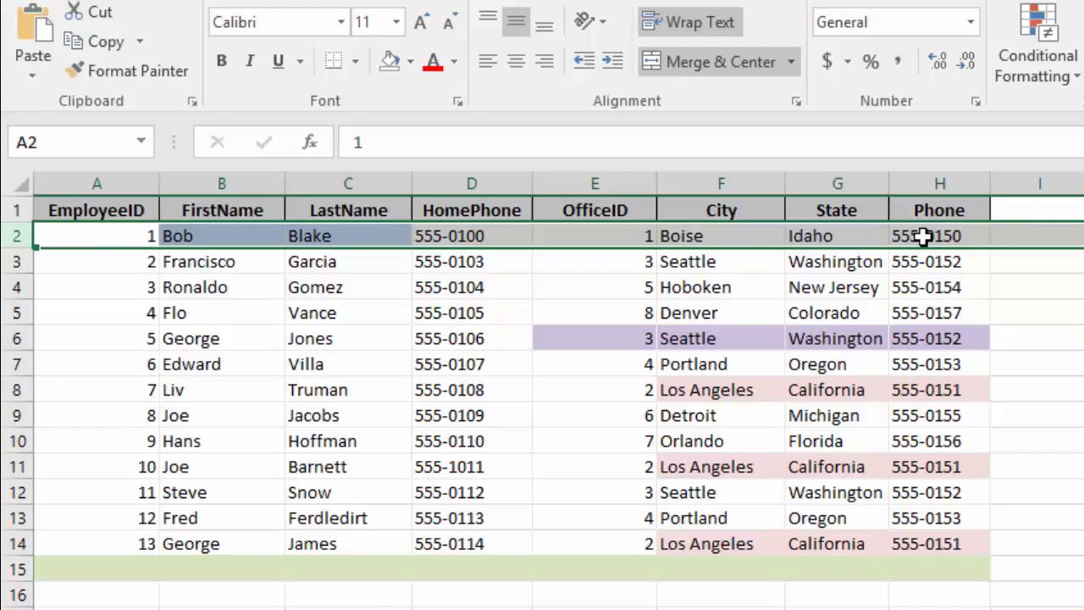
pyautogui.moveTo(921, 240)
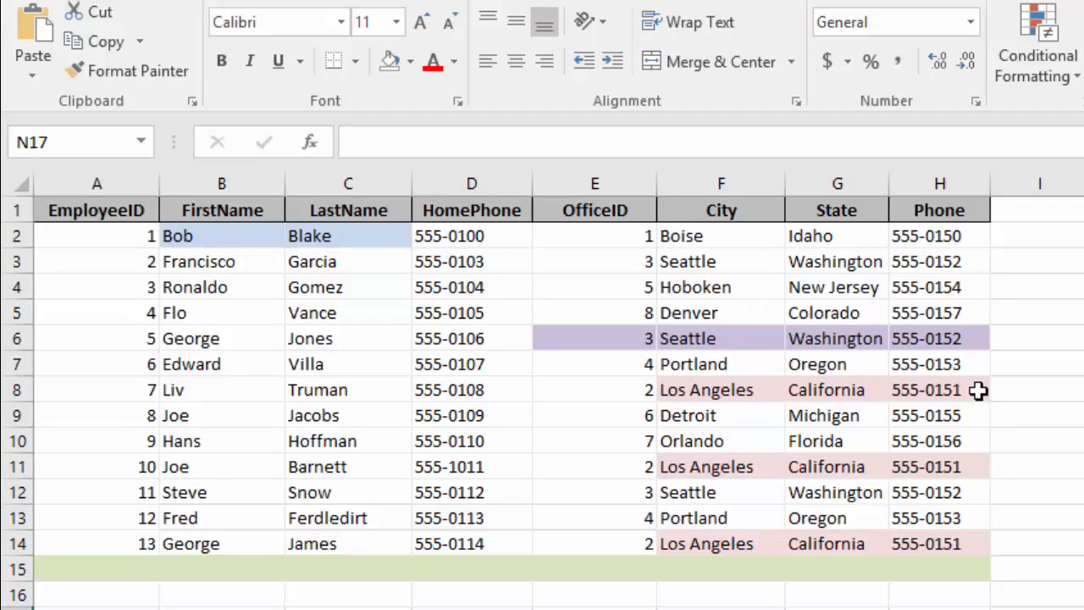
pyautogui.moveTo(810, 403)
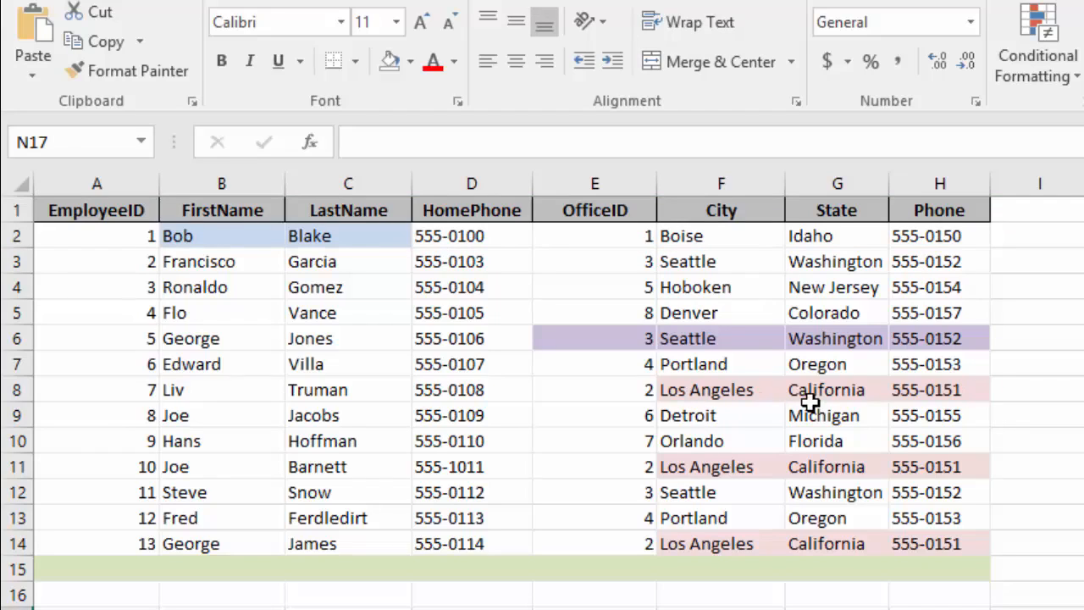
pyautogui.moveTo(698, 522)
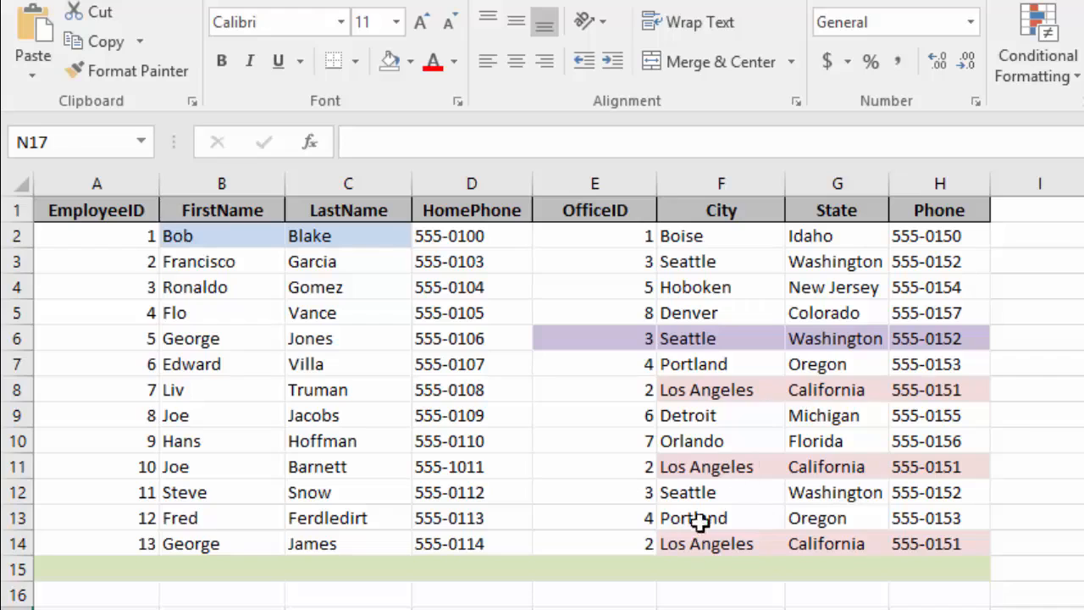
pyautogui.moveTo(979, 552)
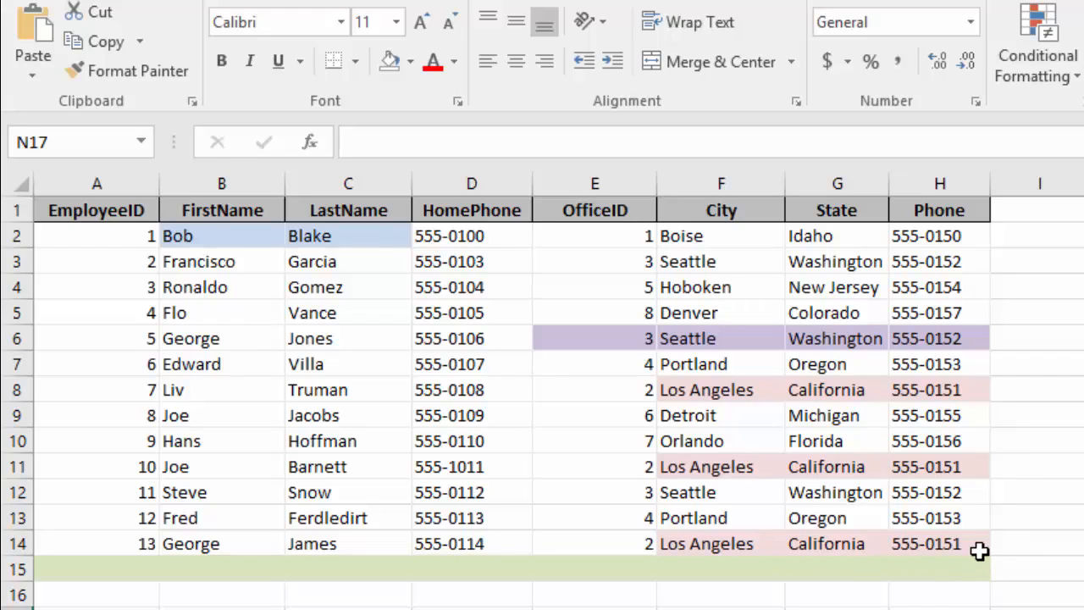
pyautogui.moveTo(691, 398)
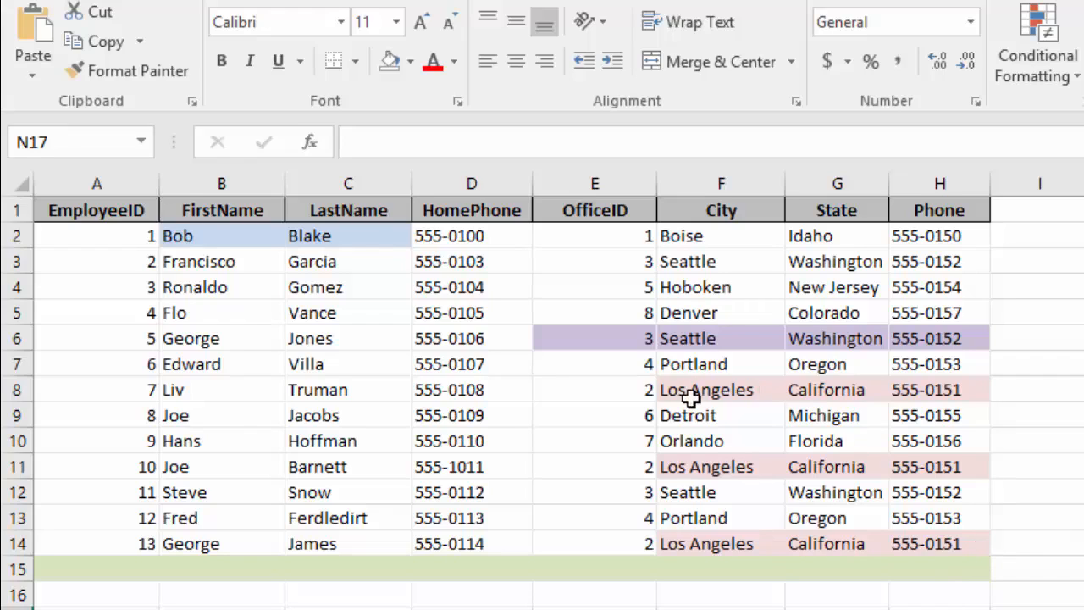
pyautogui.moveTo(233, 393)
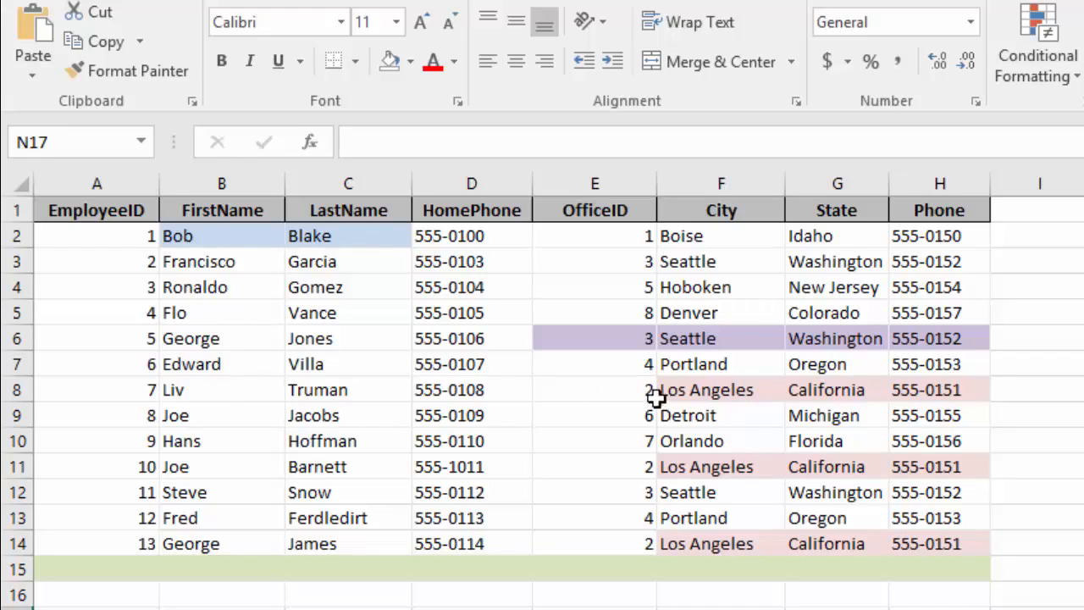
pyautogui.moveTo(714, 392)
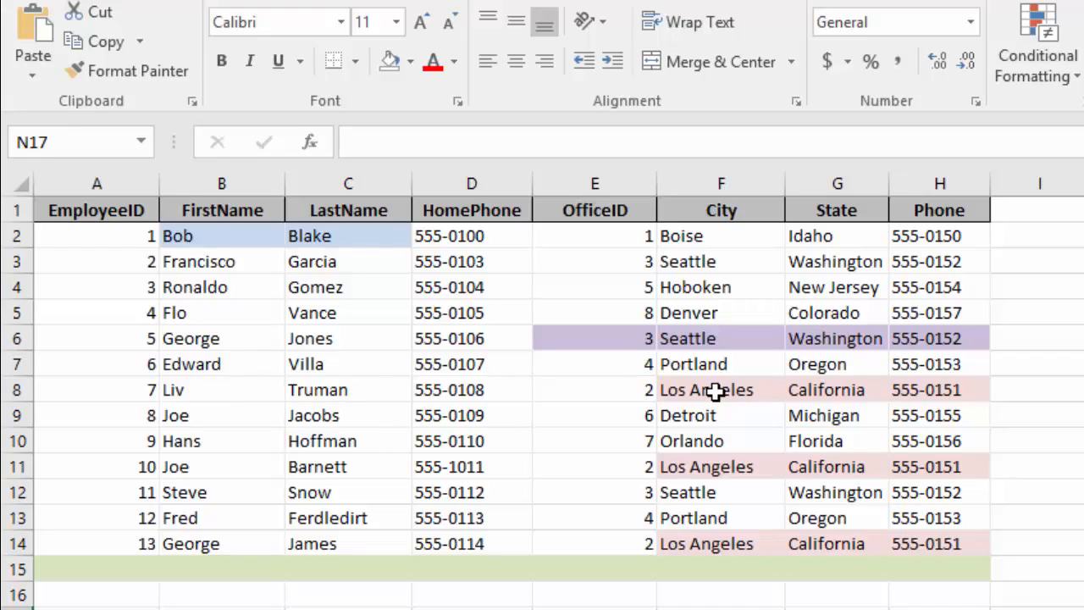
pyautogui.moveTo(806, 404)
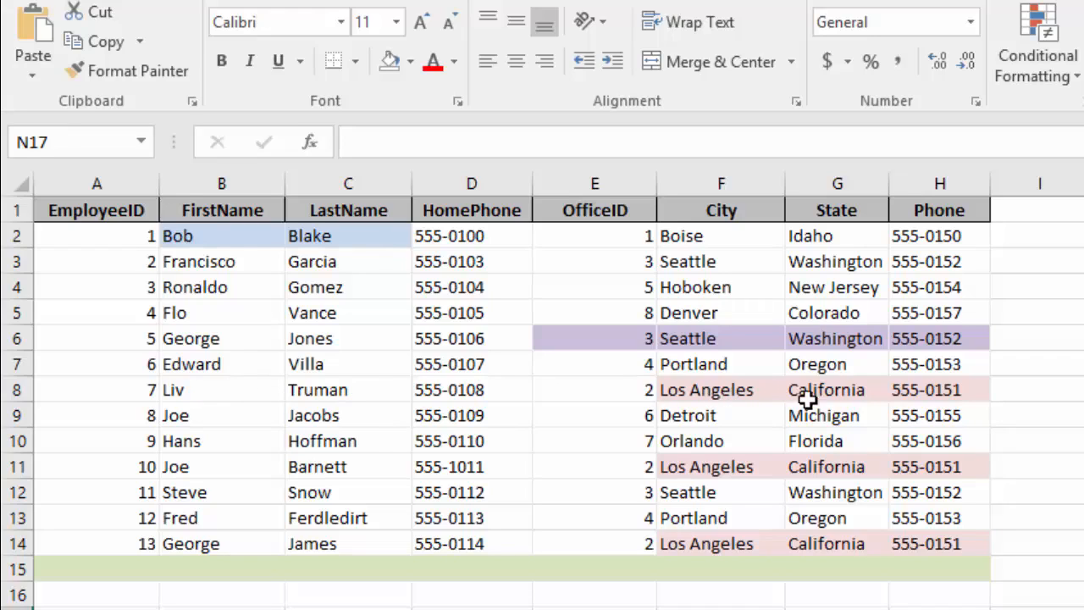
pyautogui.moveTo(749, 381)
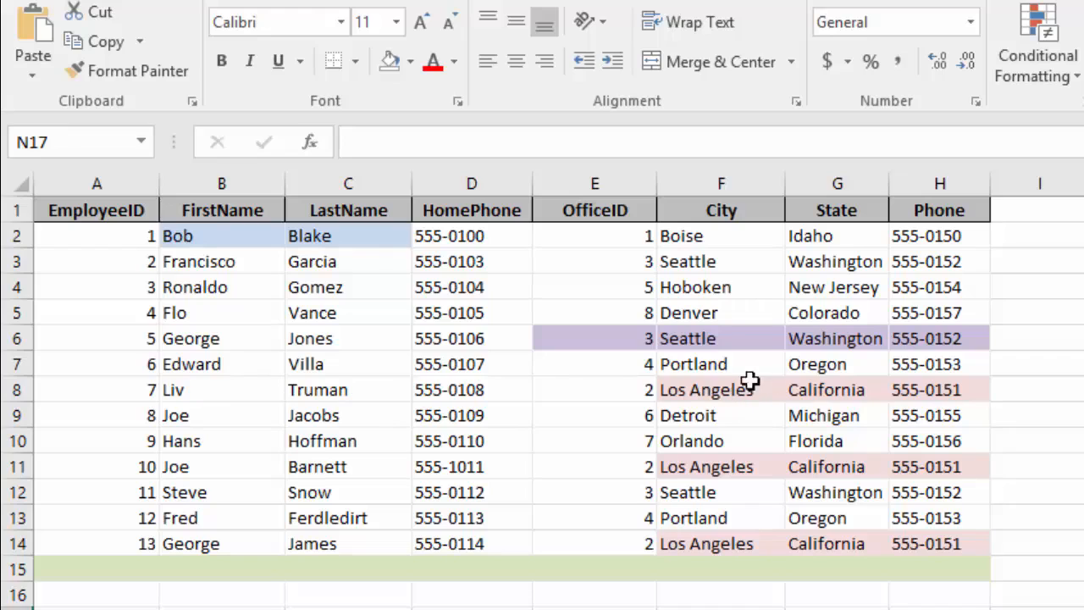
pyautogui.moveTo(962, 389)
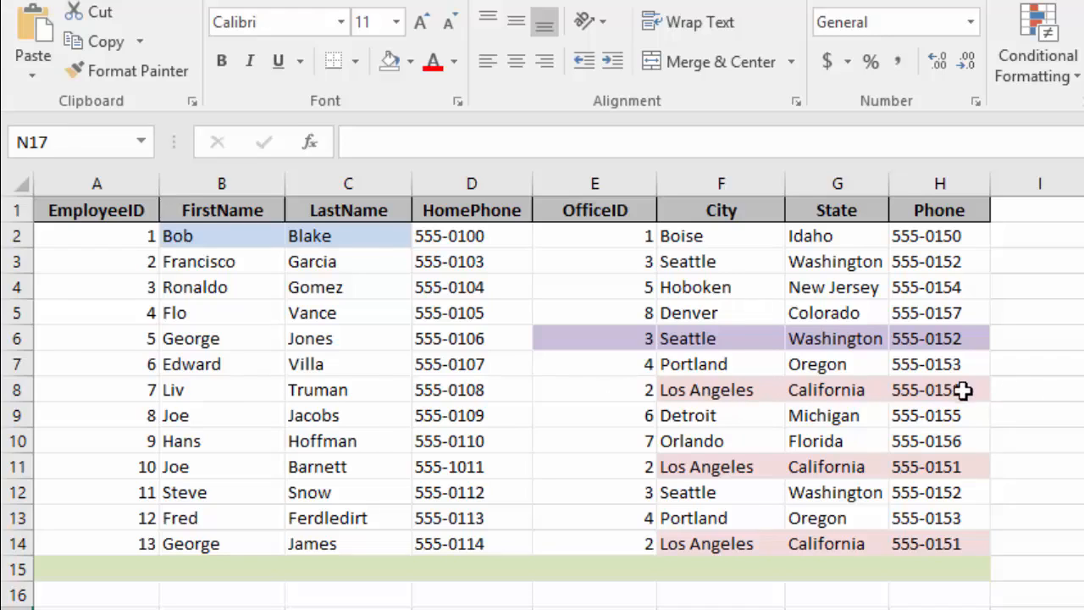
pyautogui.moveTo(863, 397)
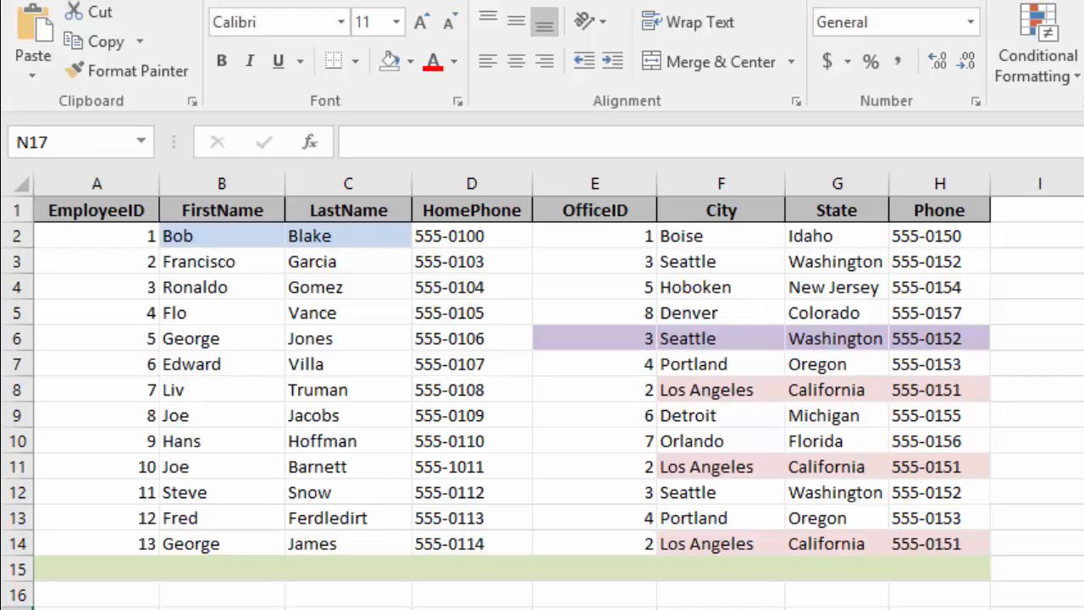
pyautogui.moveTo(898, 388)
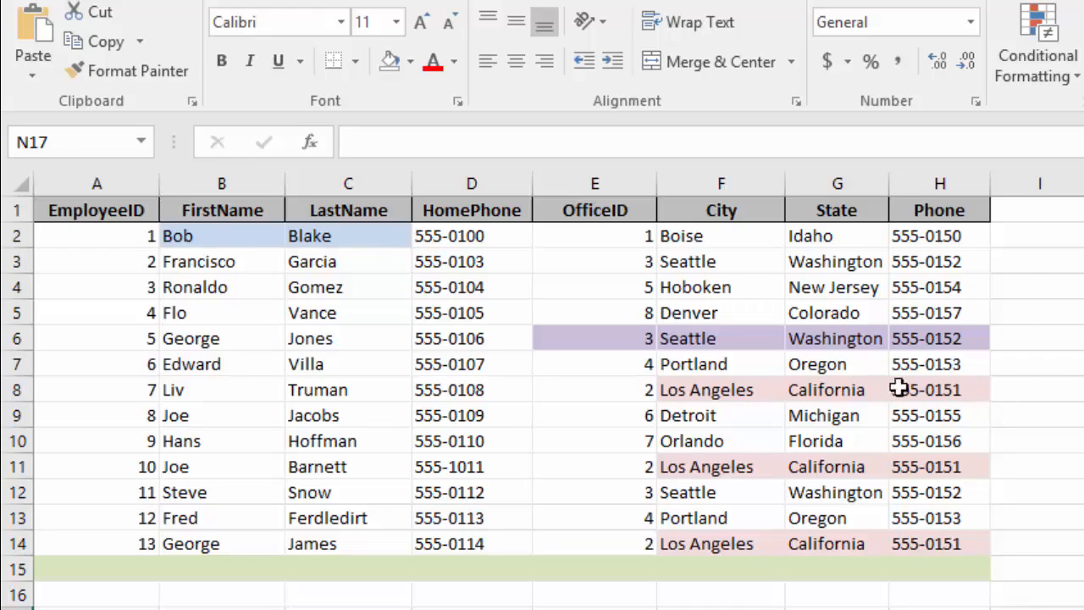
pyautogui.moveTo(721, 397)
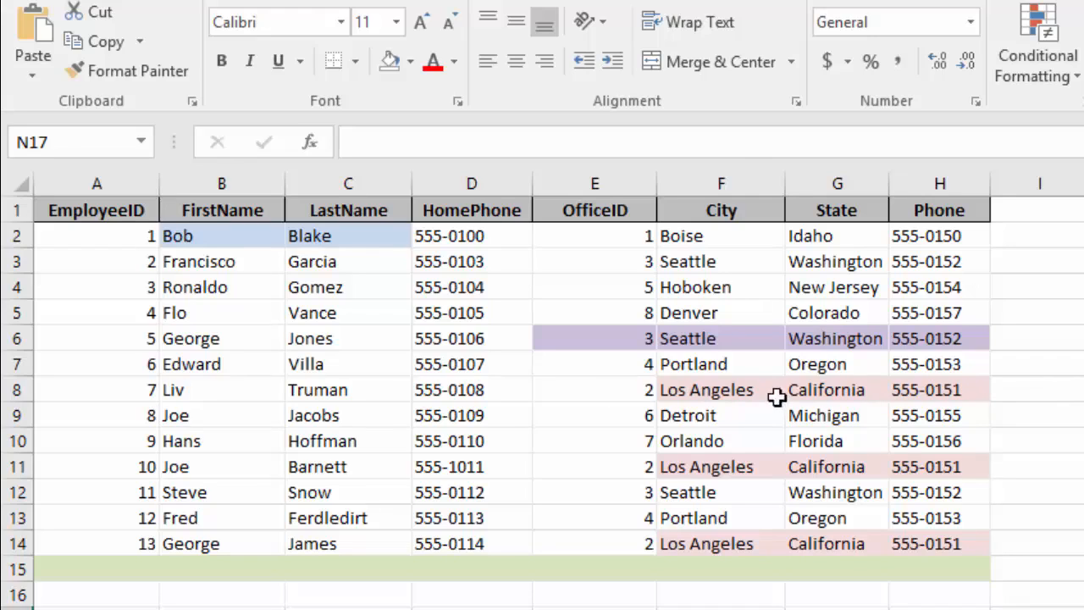
pyautogui.moveTo(979, 389)
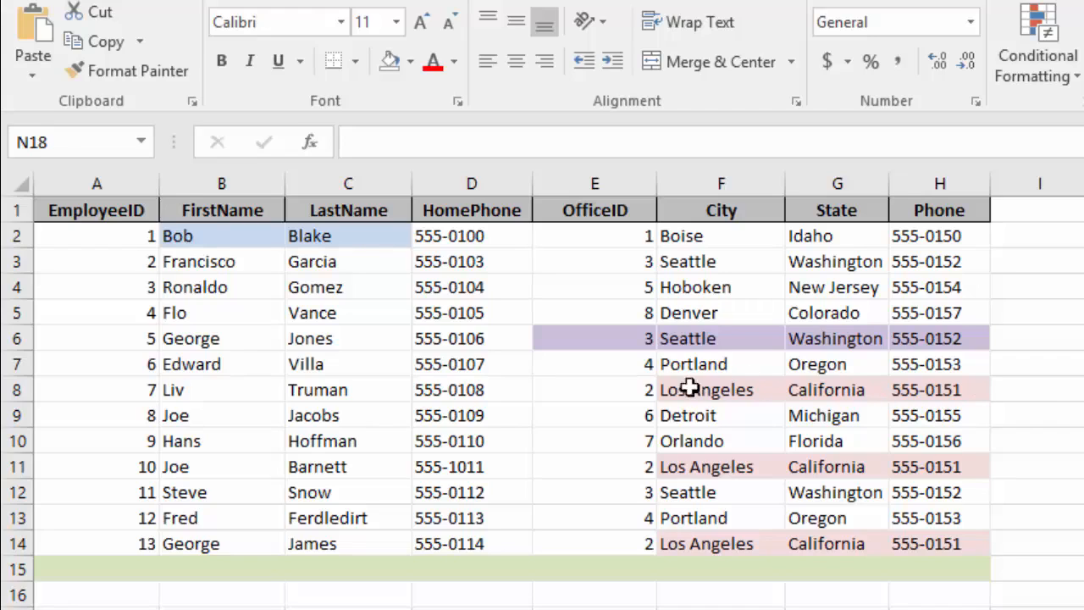
pyautogui.moveTo(932, 390)
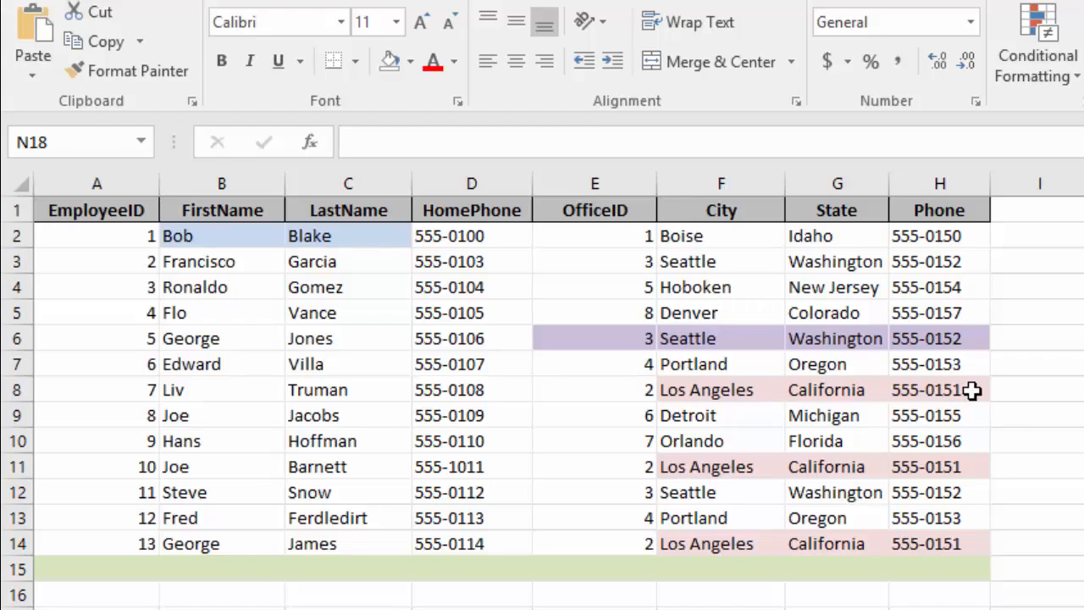
pyautogui.moveTo(855, 390)
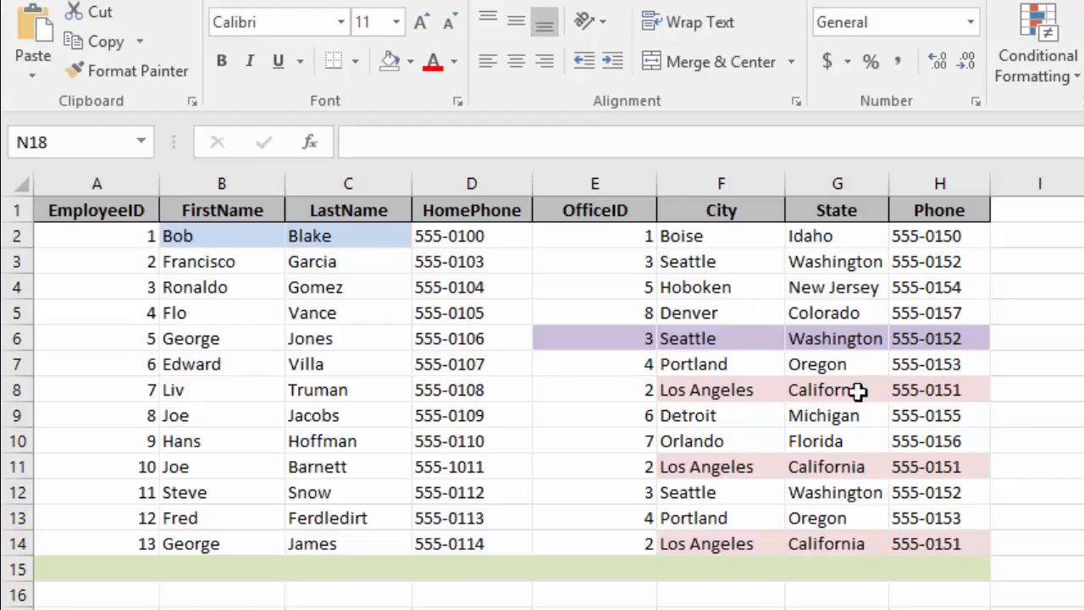
pyautogui.moveTo(965, 389)
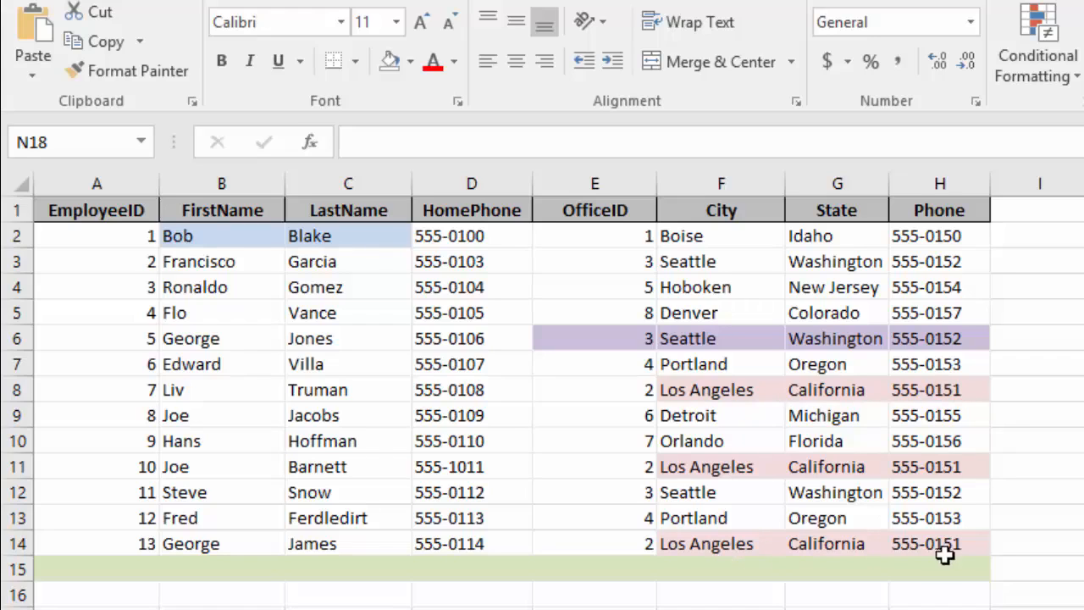
pyautogui.click(938, 390)
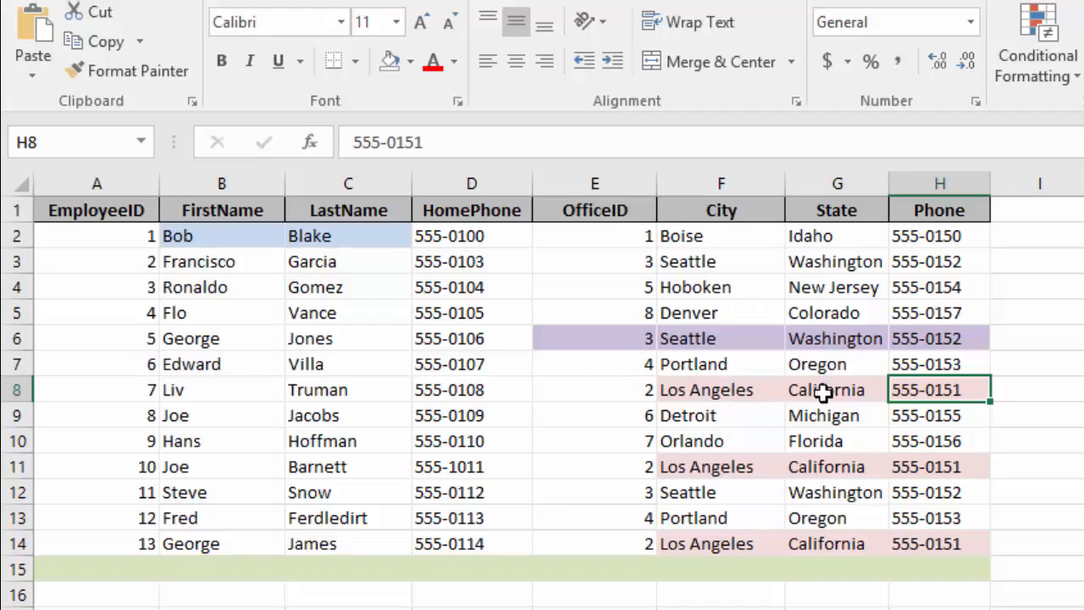
pyautogui.moveTo(990, 444)
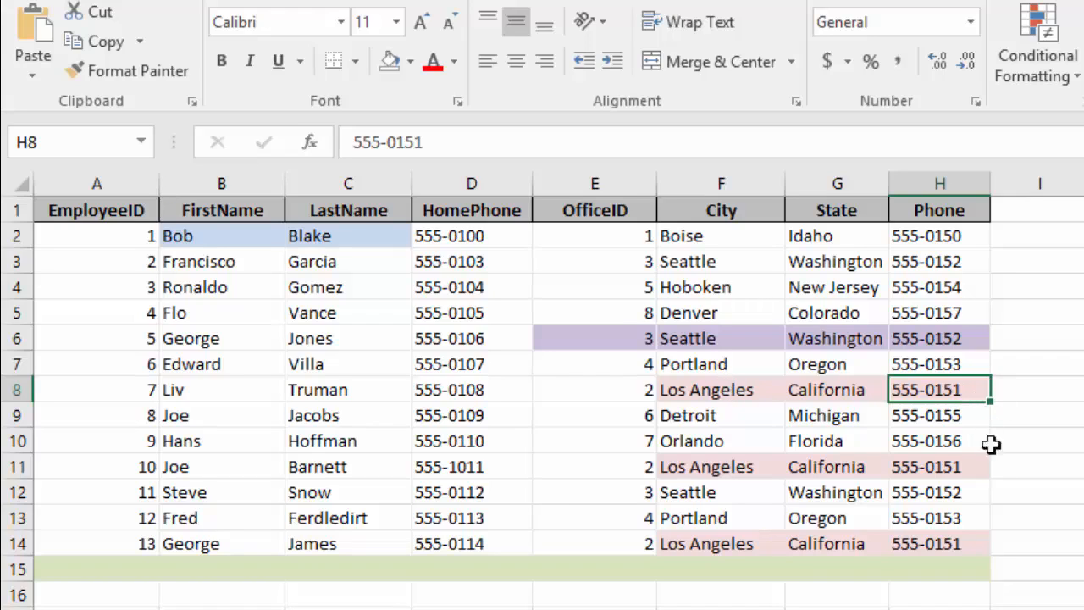
pyautogui.moveTo(975, 552)
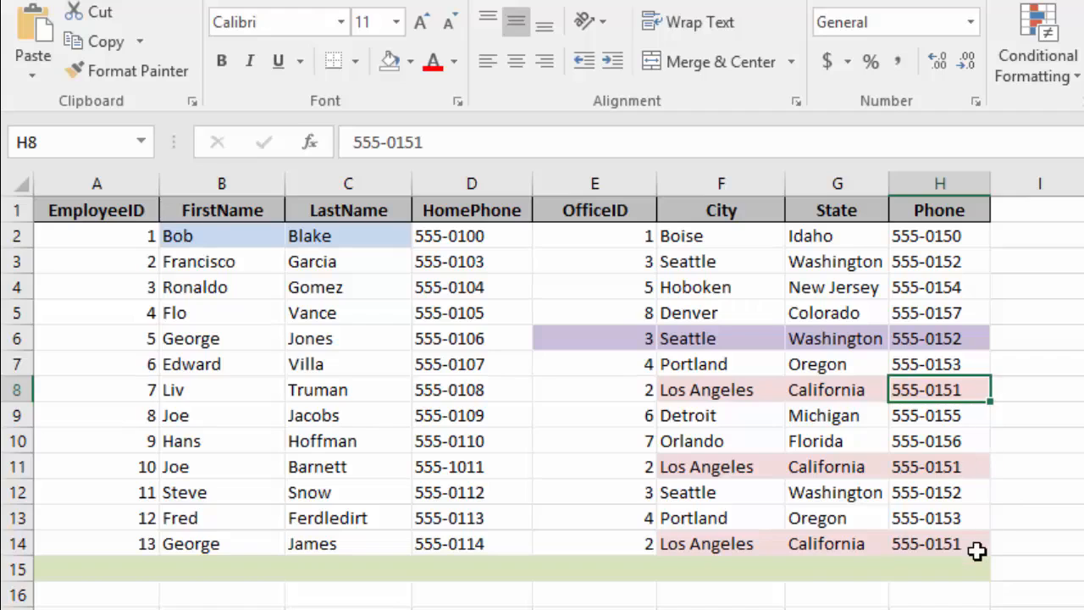
pyautogui.moveTo(884, 569)
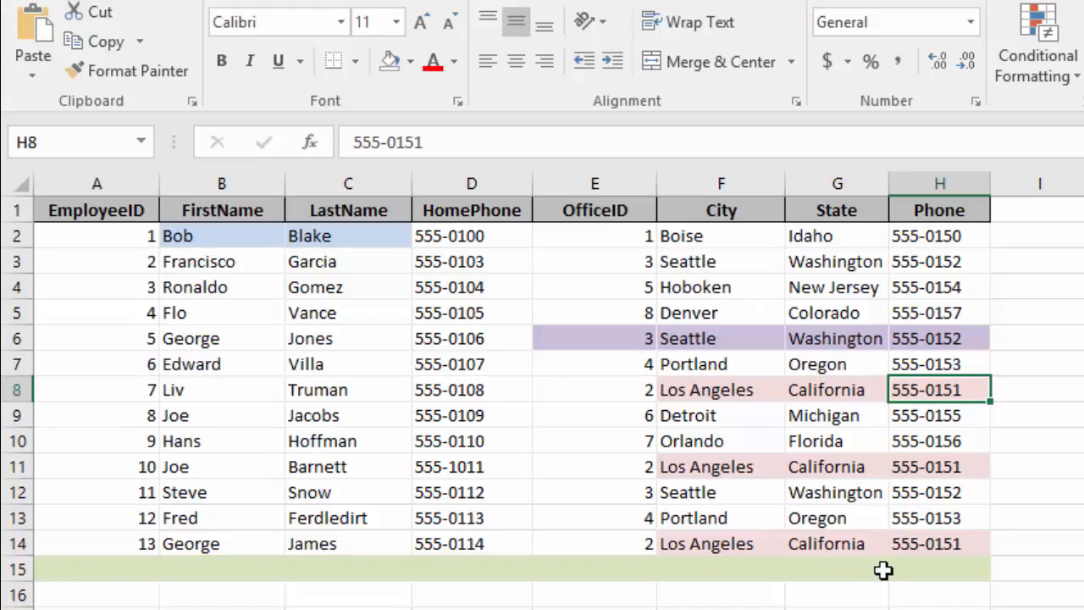
pyautogui.moveTo(914, 412)
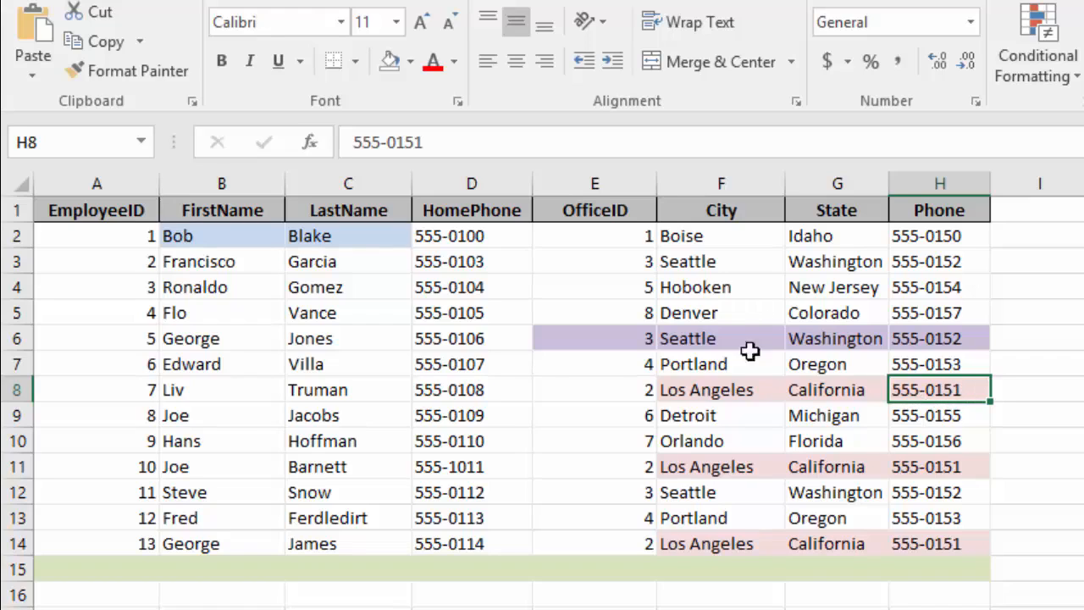
pyautogui.moveTo(694, 394)
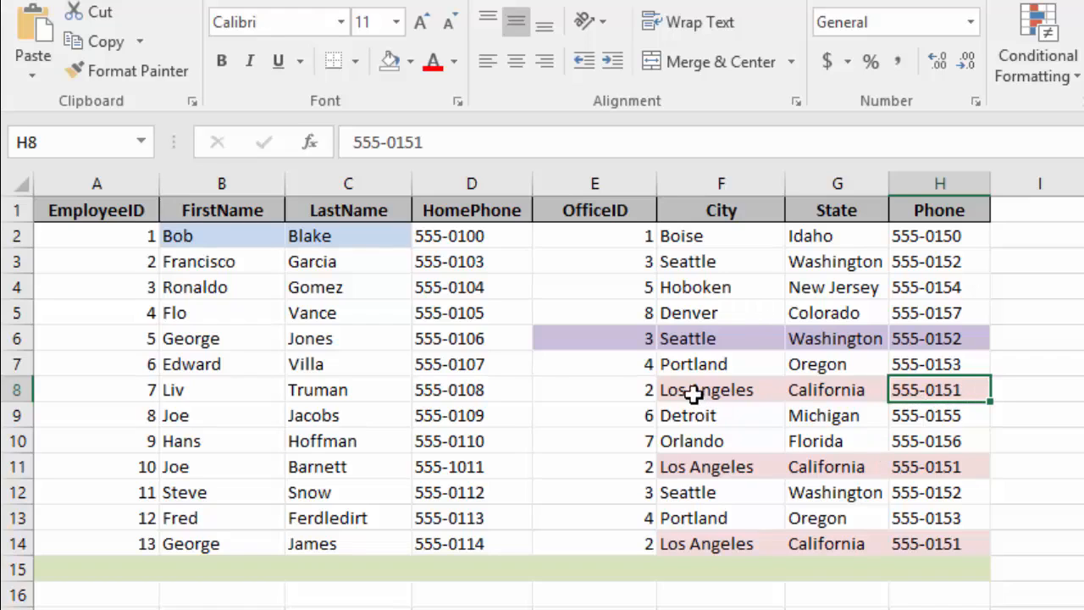
pyautogui.moveTo(623, 389)
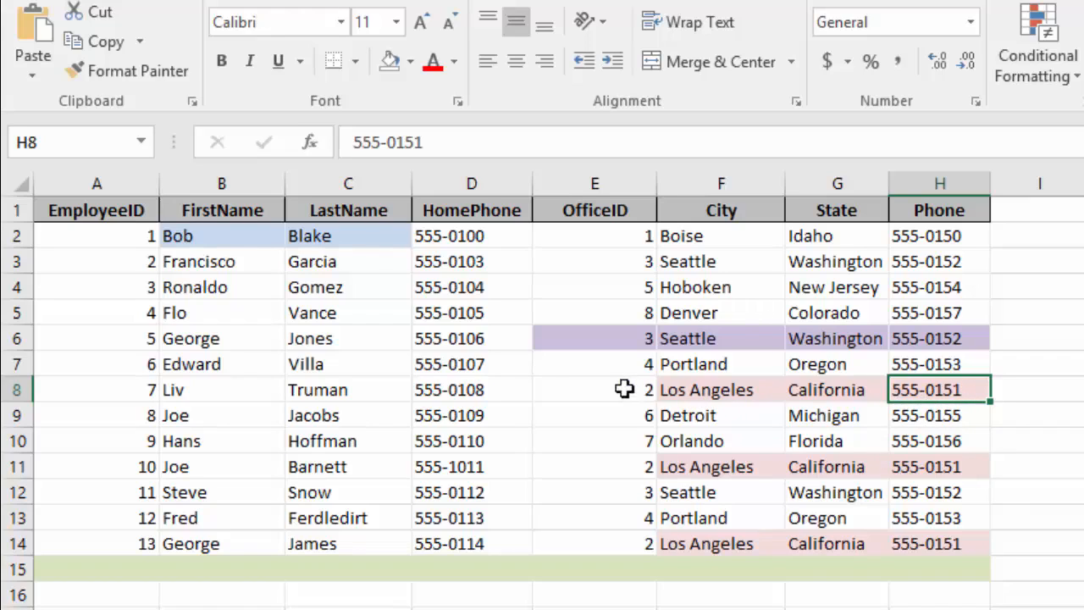
pyautogui.moveTo(630, 397)
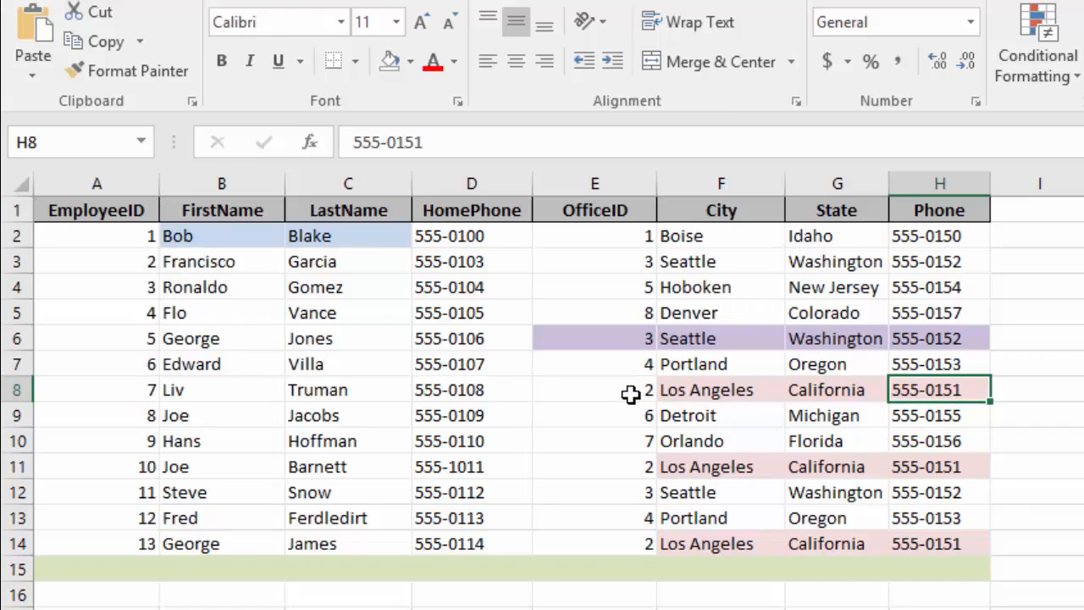
pyautogui.moveTo(955, 393)
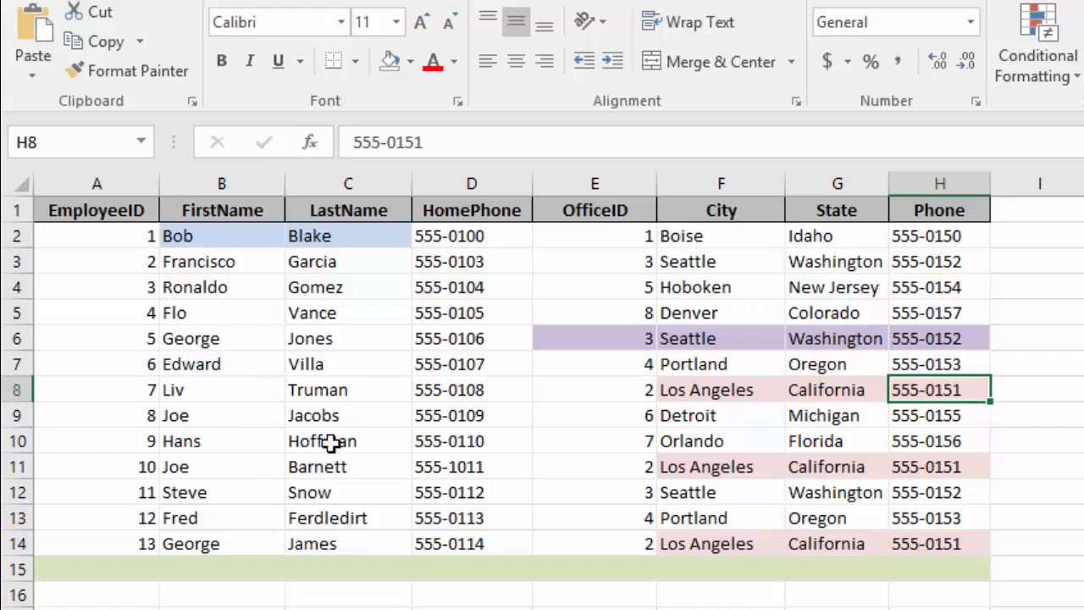
pyautogui.moveTo(579, 335)
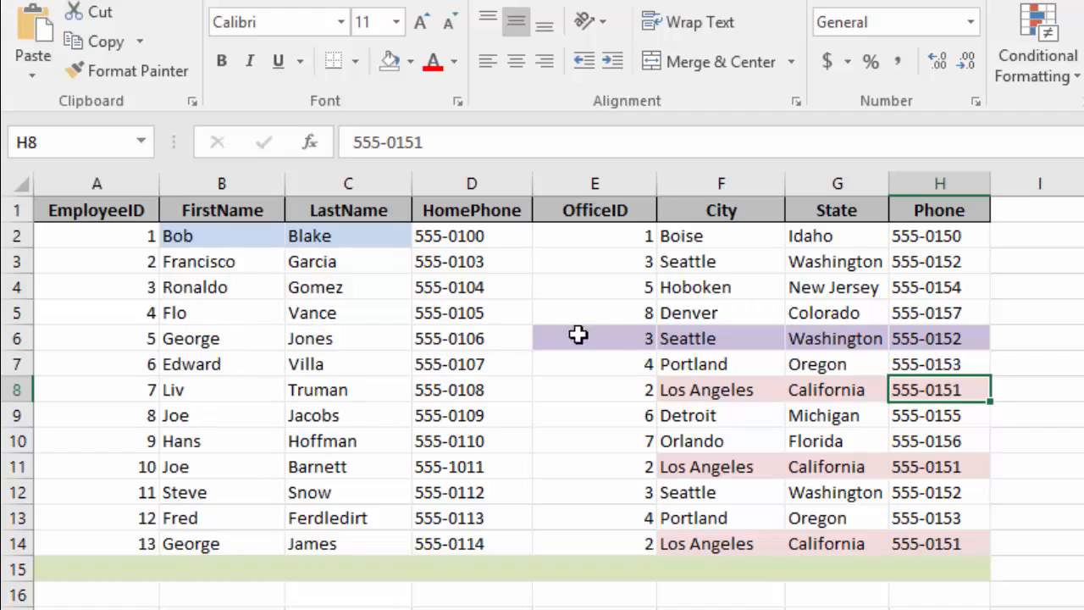
pyautogui.moveTo(637, 396)
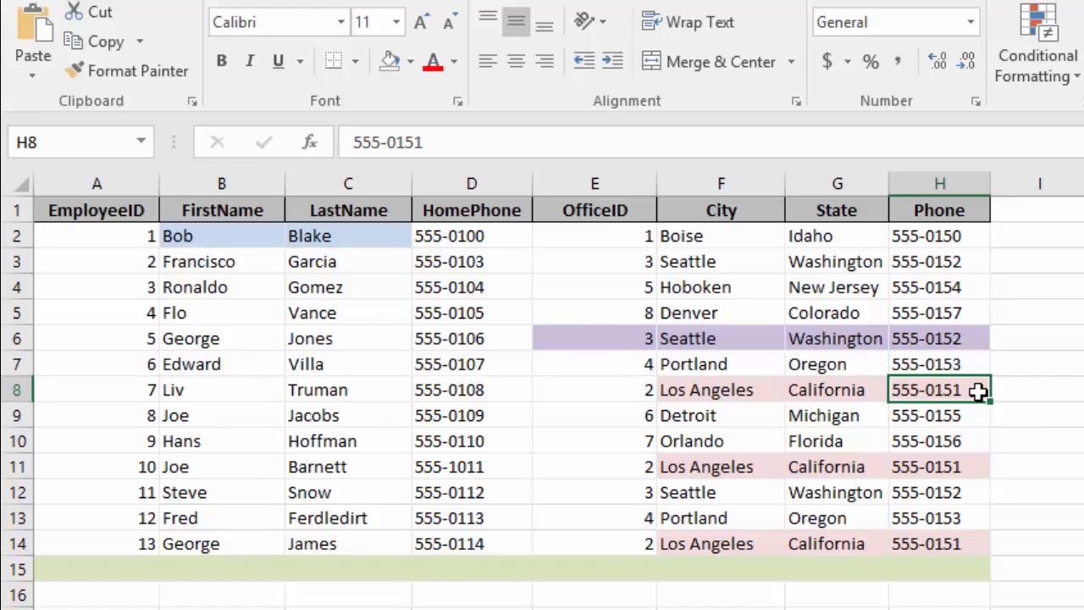
# - Shorten the office 3 city in F6 from Seattle to the misspelled 'Seattl'
pyautogui.click(721, 339)
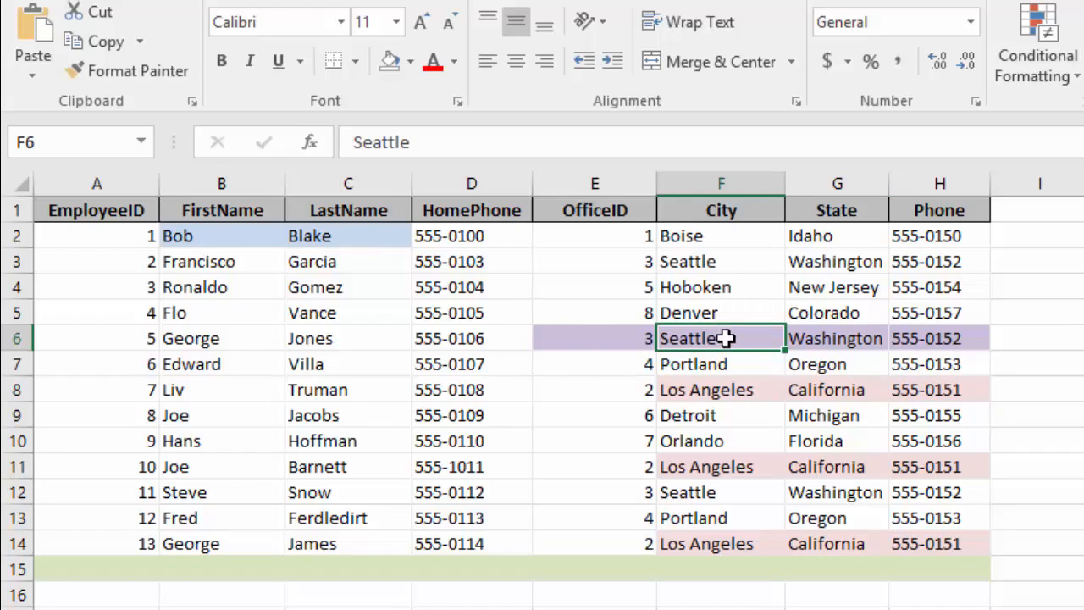
pyautogui.press('Backspace')
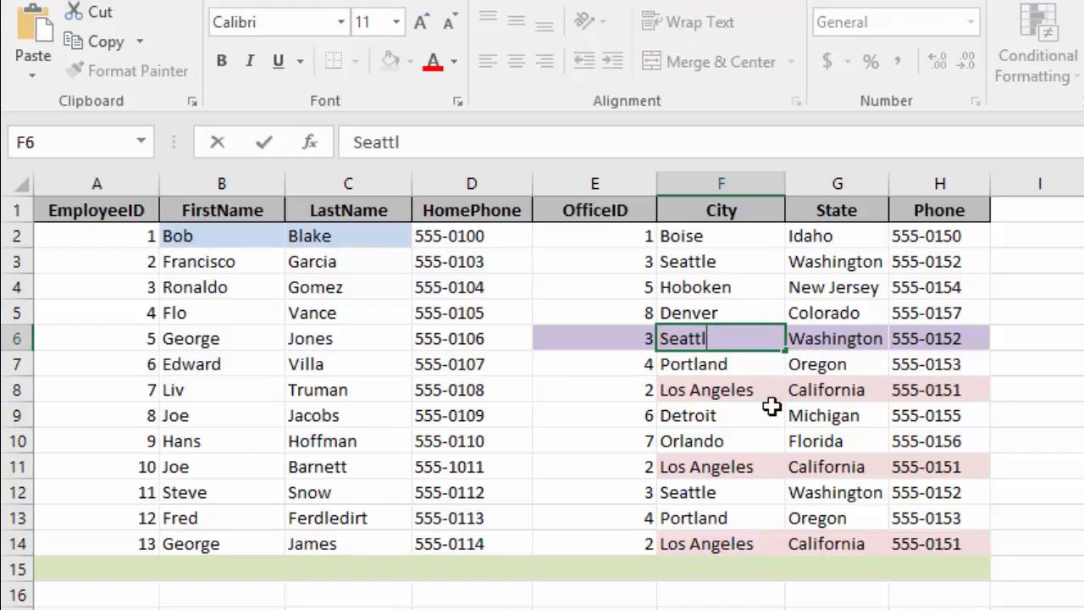
pyautogui.click(1039, 415)
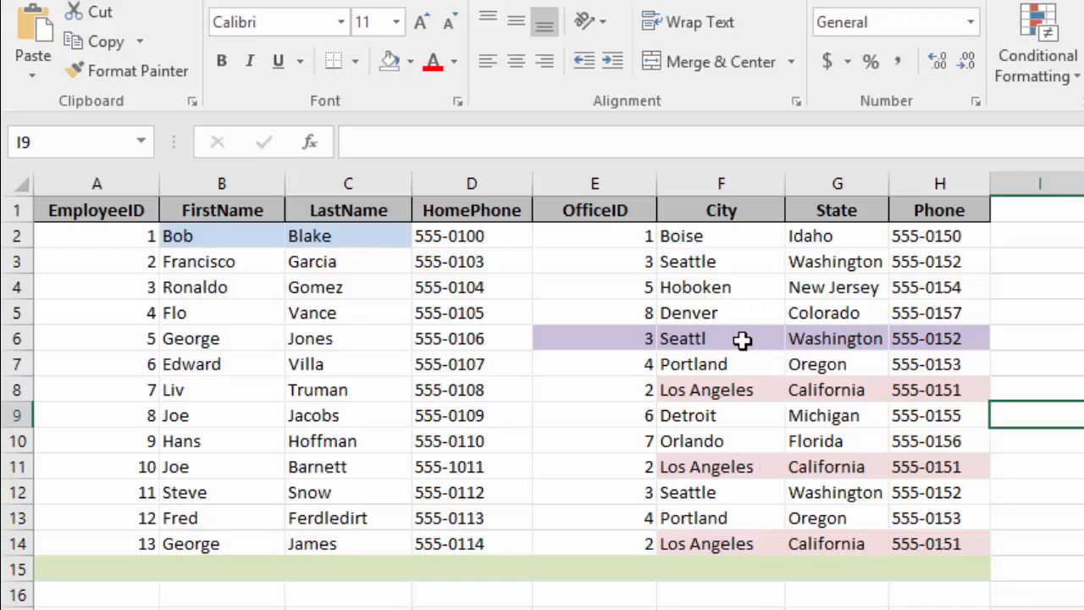
pyautogui.moveTo(695, 254)
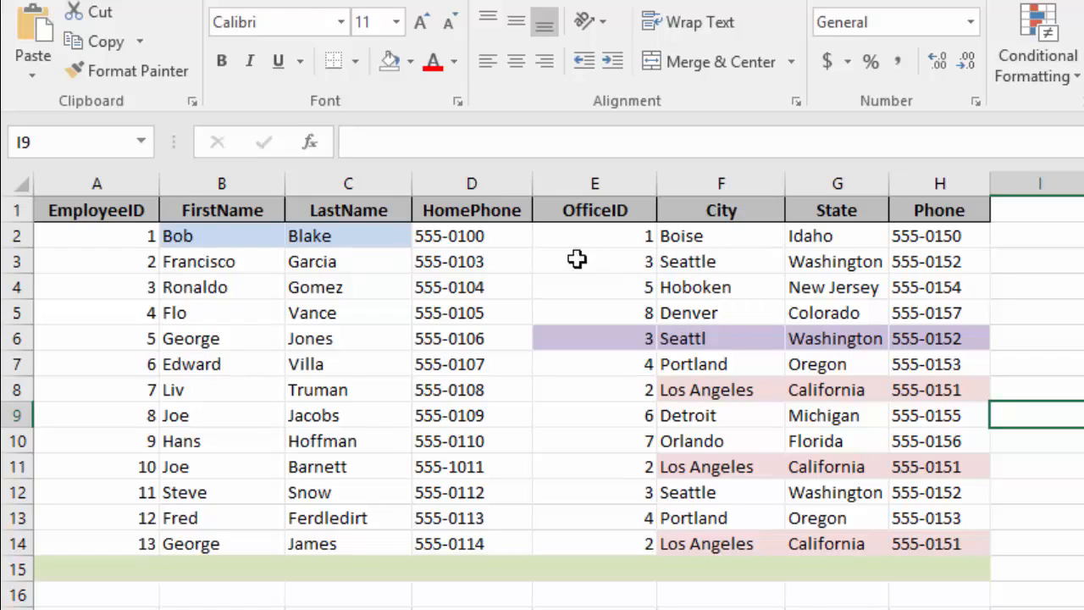
pyautogui.moveTo(750, 266)
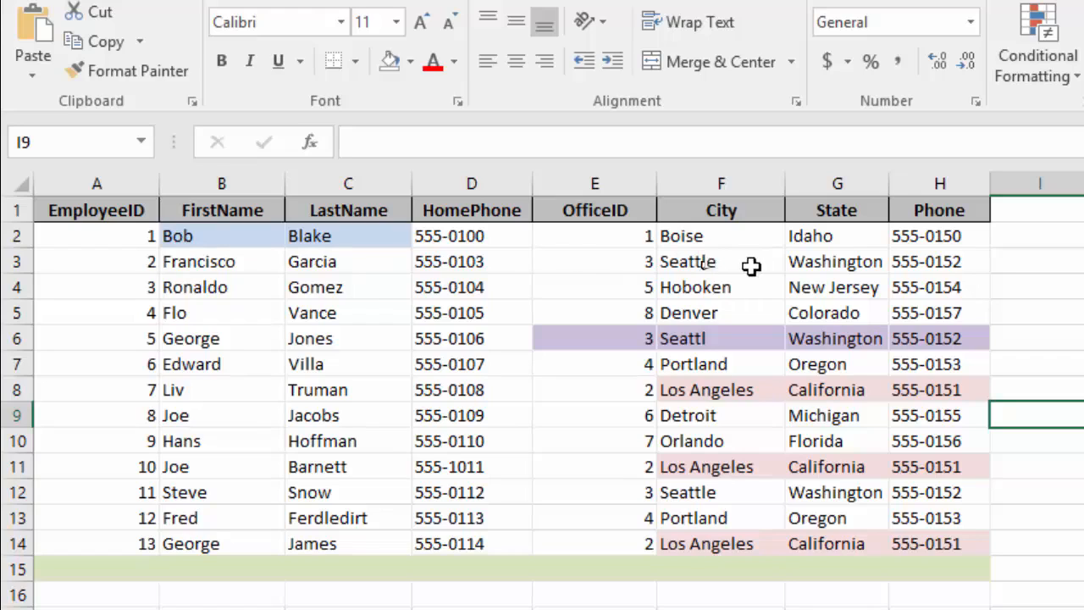
pyautogui.moveTo(732, 491)
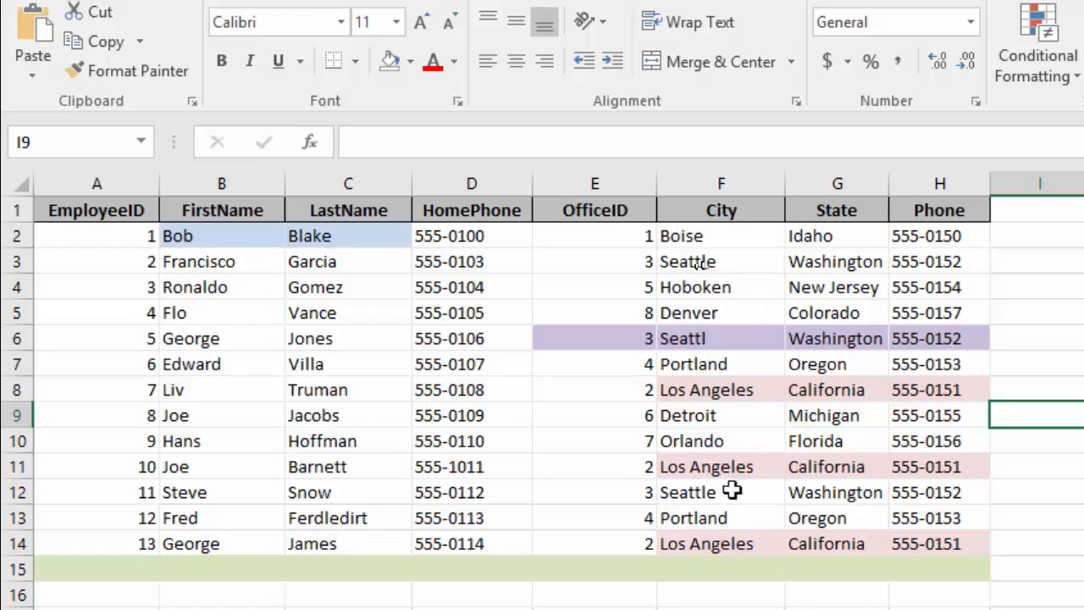
pyautogui.moveTo(681, 339)
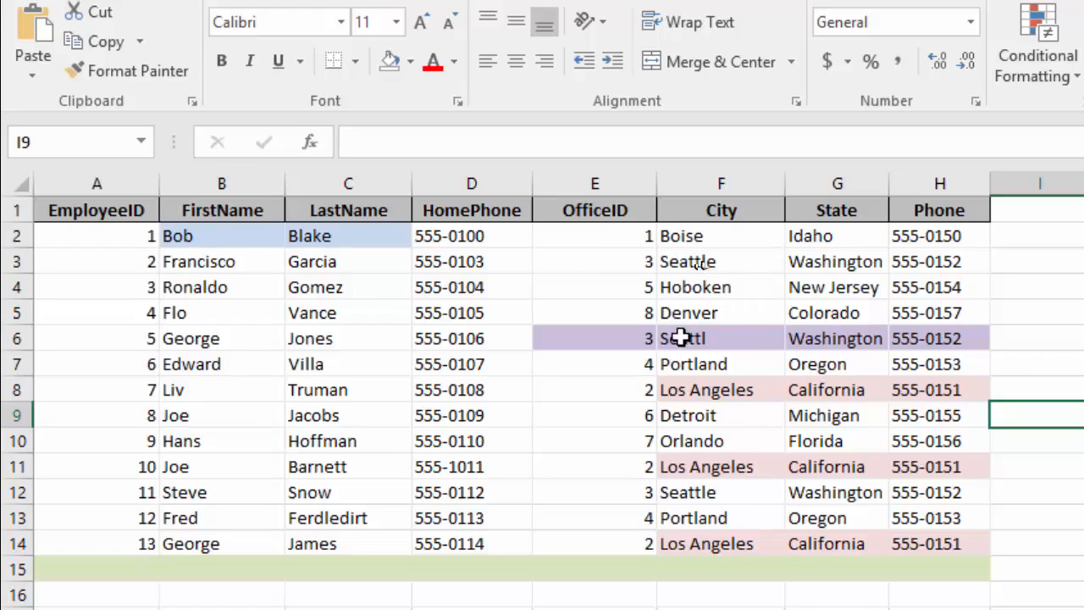
pyautogui.moveTo(728, 340)
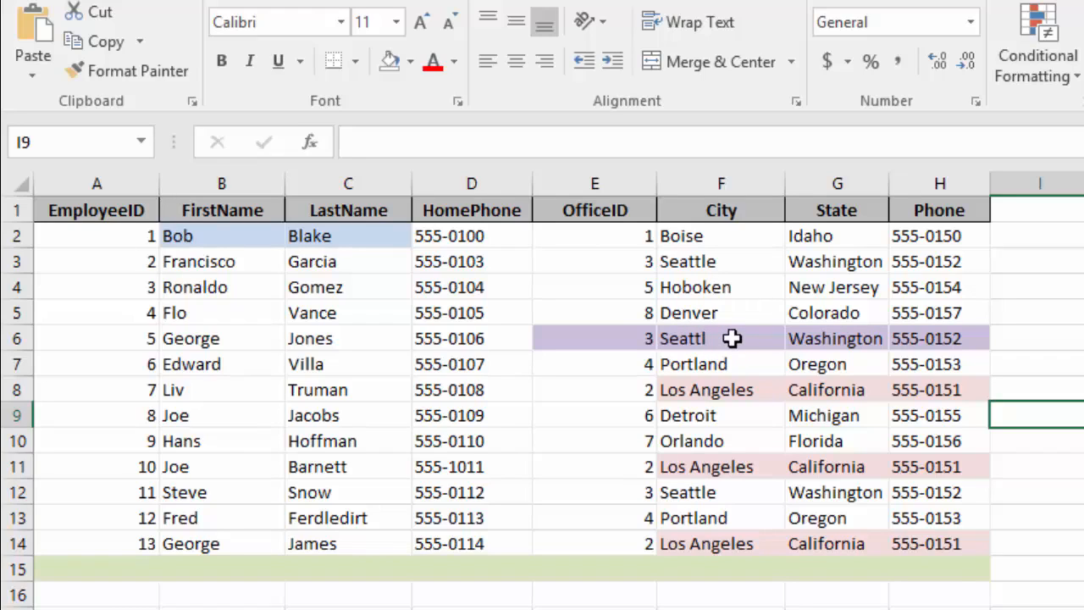
pyautogui.moveTo(742, 339)
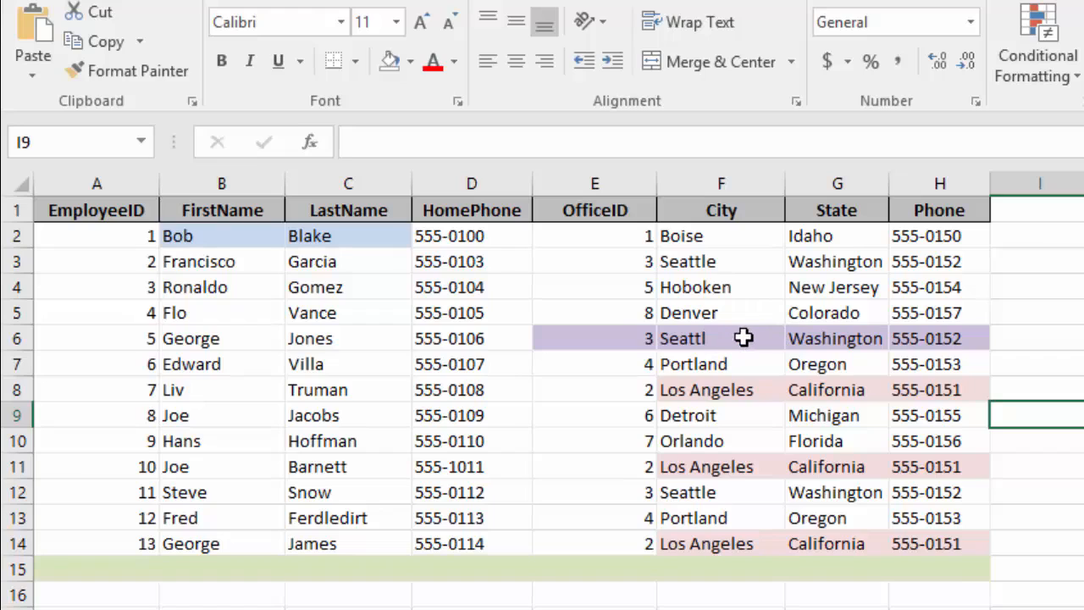
pyautogui.moveTo(716, 363)
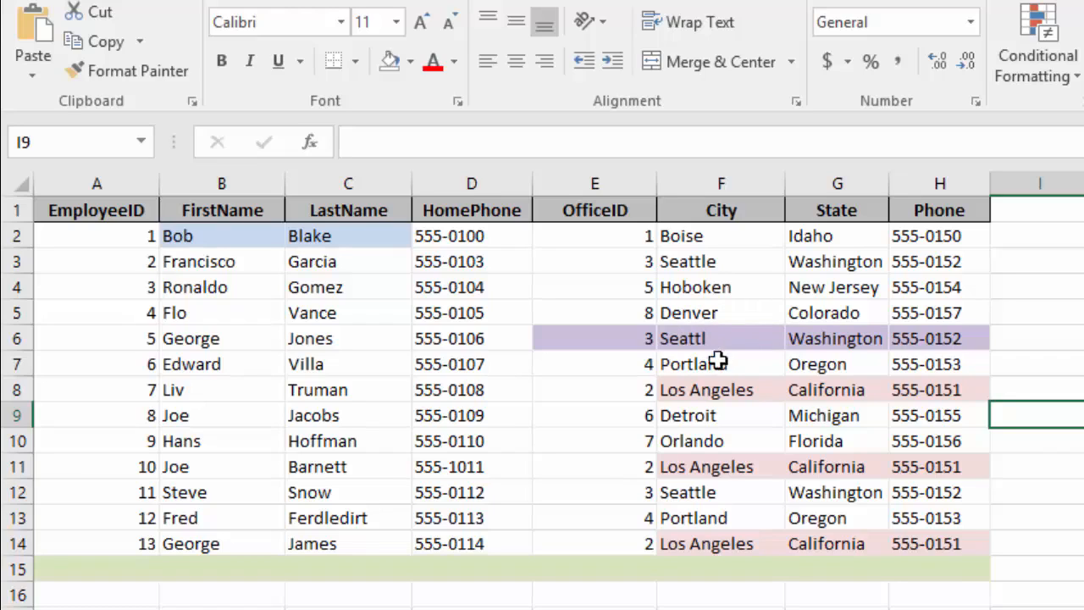
pyautogui.moveTo(714, 354)
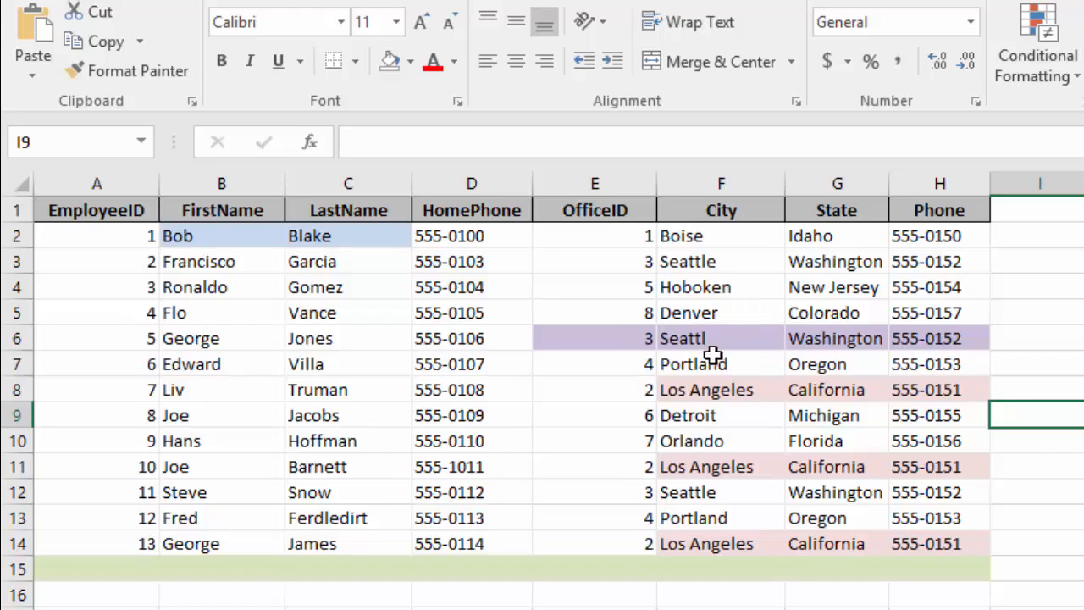
pyautogui.moveTo(715, 339)
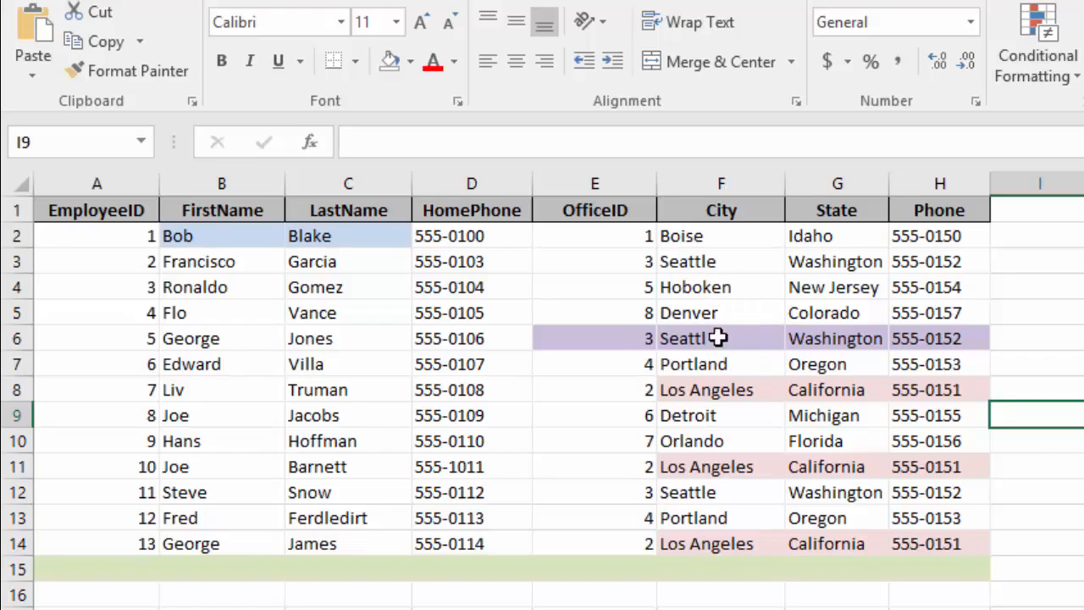
pyautogui.moveTo(722, 328)
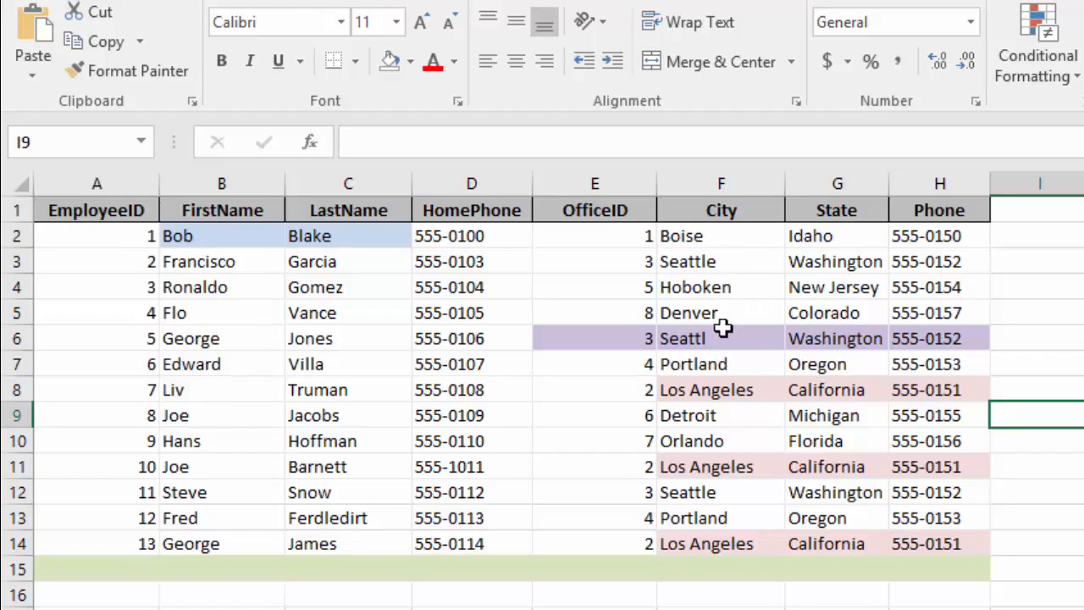
pyautogui.moveTo(730, 337)
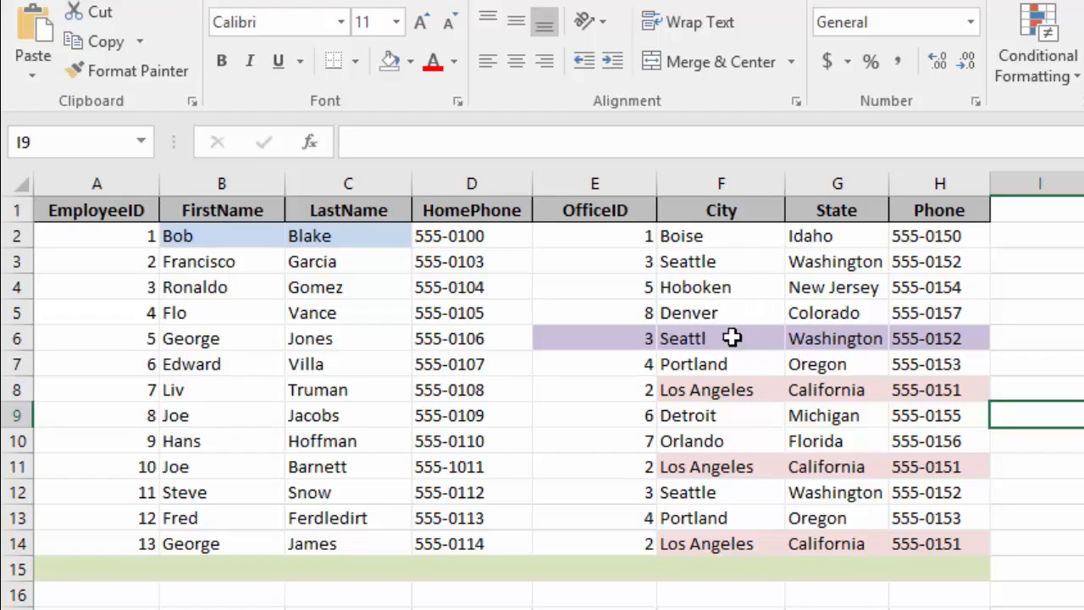
pyautogui.moveTo(725, 345)
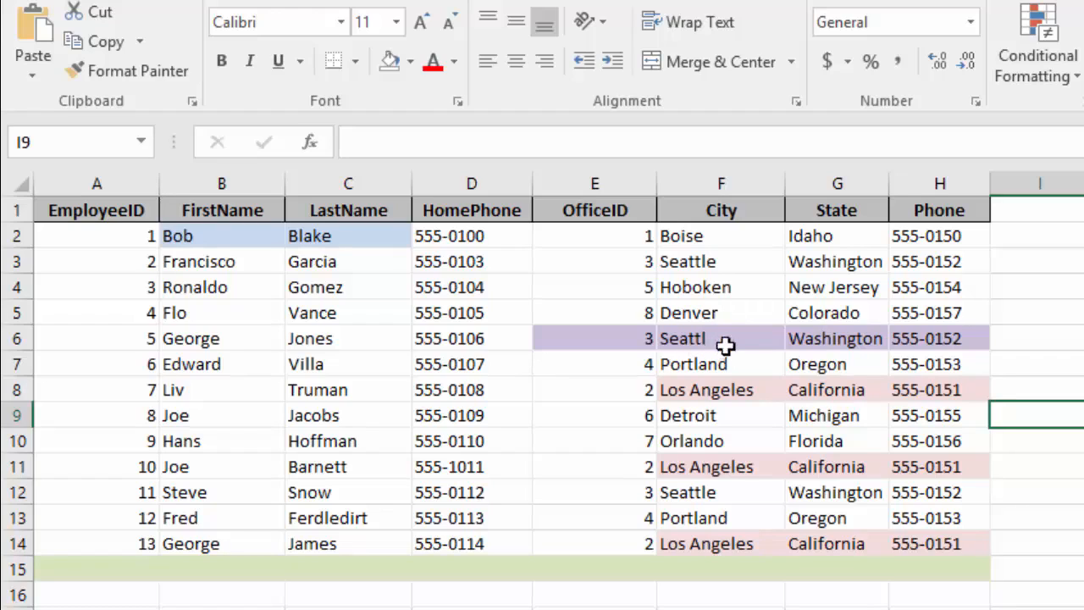
pyautogui.moveTo(732, 339)
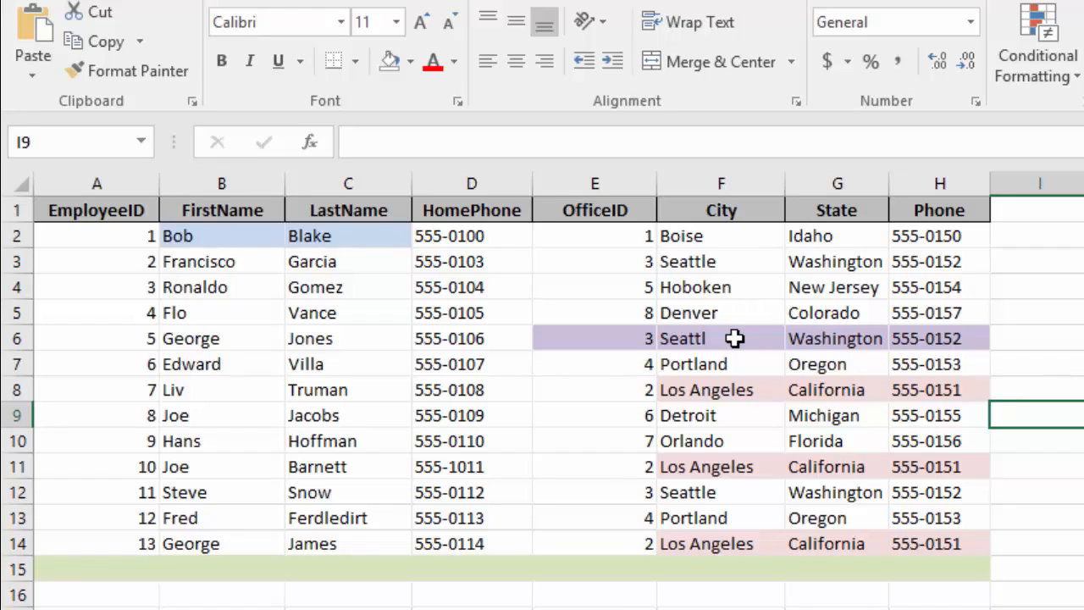
pyautogui.moveTo(725, 339)
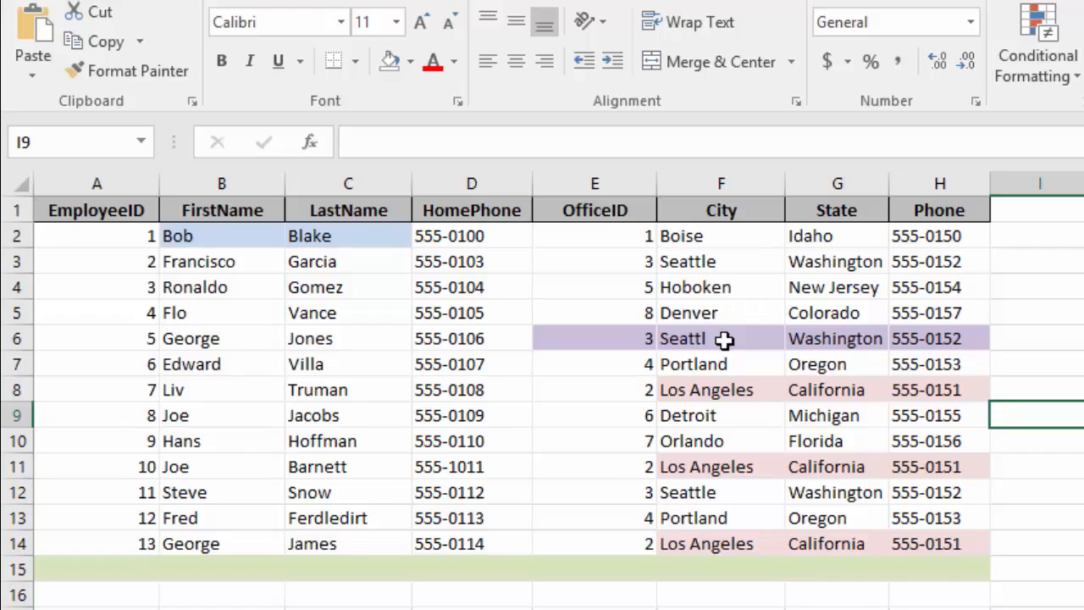
pyautogui.moveTo(261, 581)
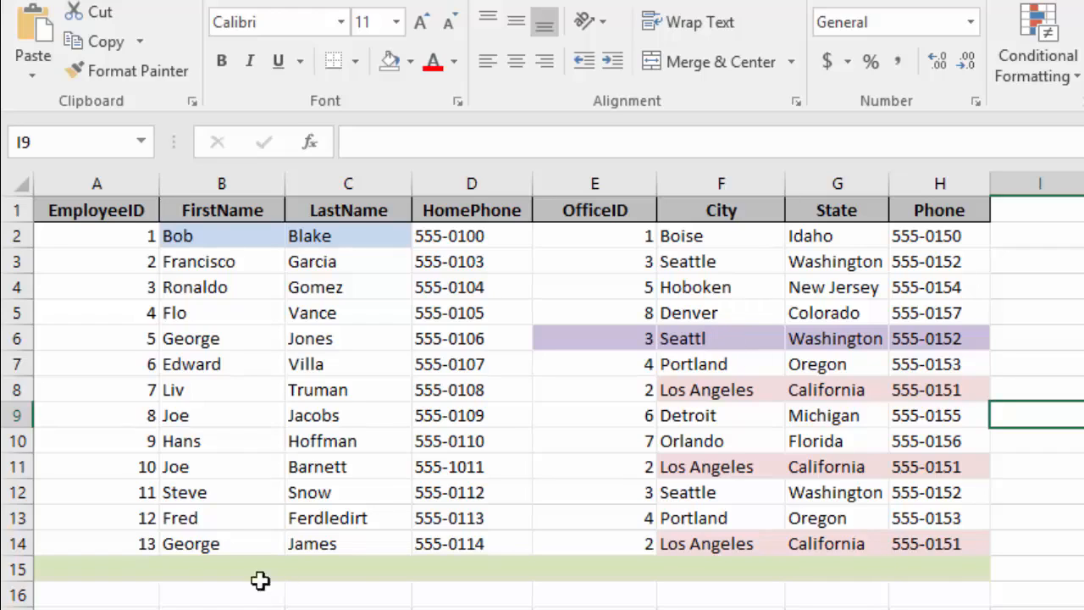
pyautogui.moveTo(735, 565)
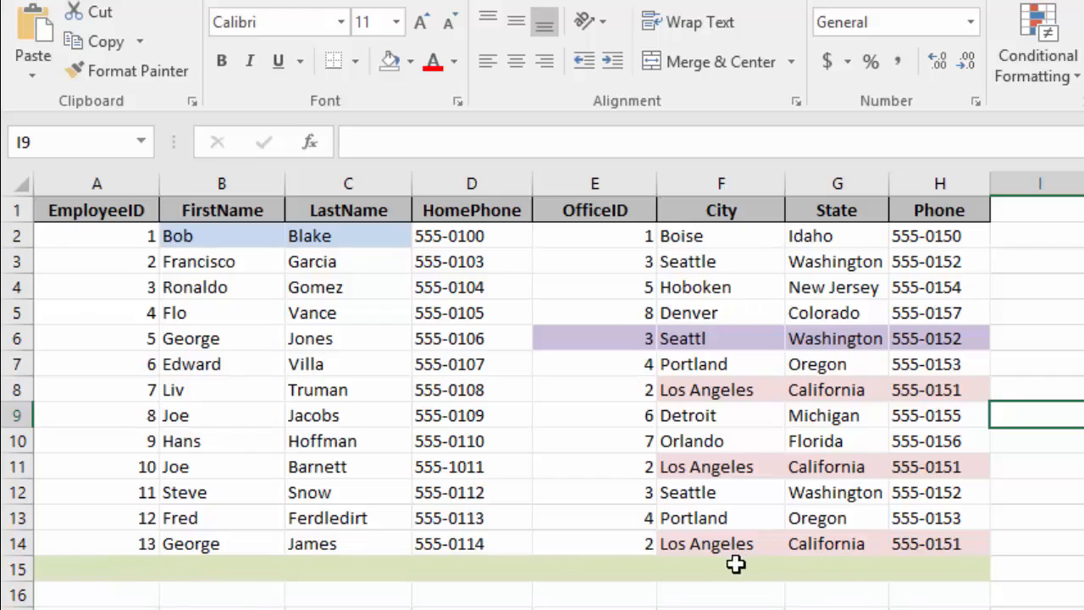
pyautogui.moveTo(909, 579)
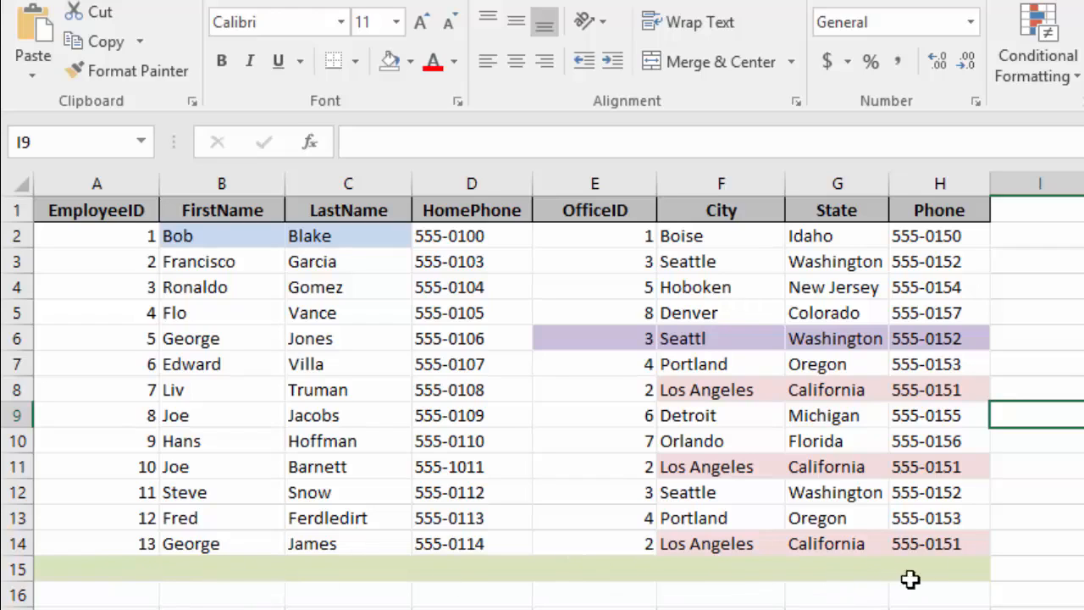
pyautogui.moveTo(156, 576)
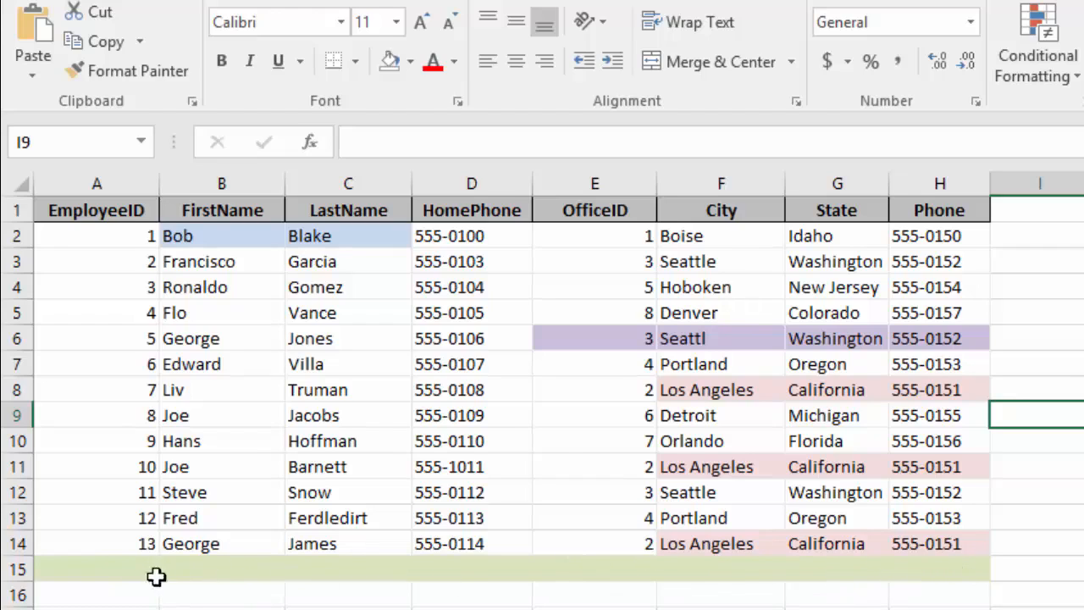
pyautogui.moveTo(943, 564)
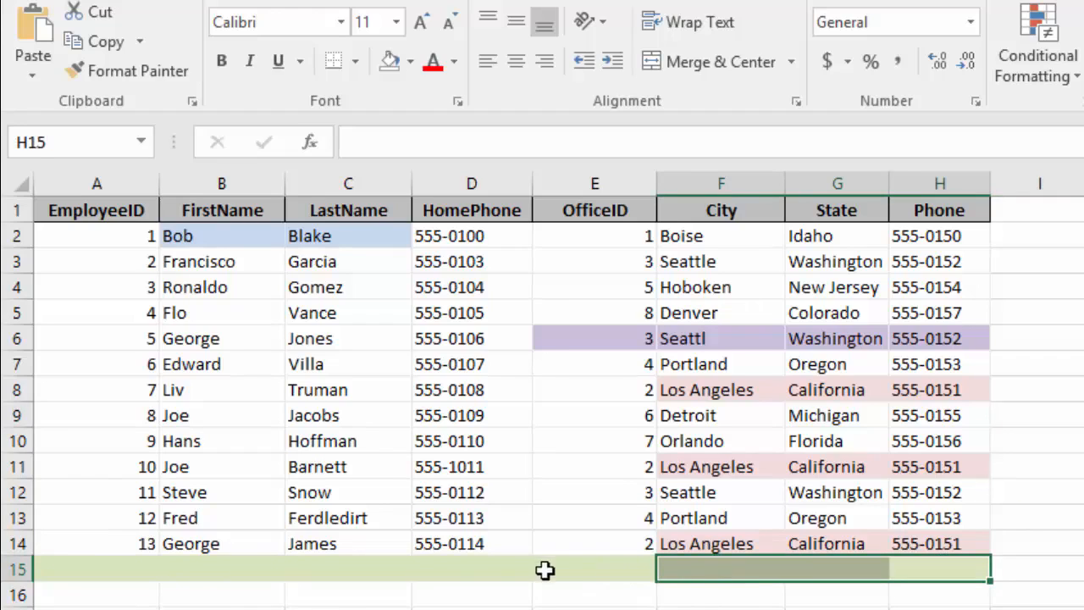
pyautogui.moveTo(439, 574)
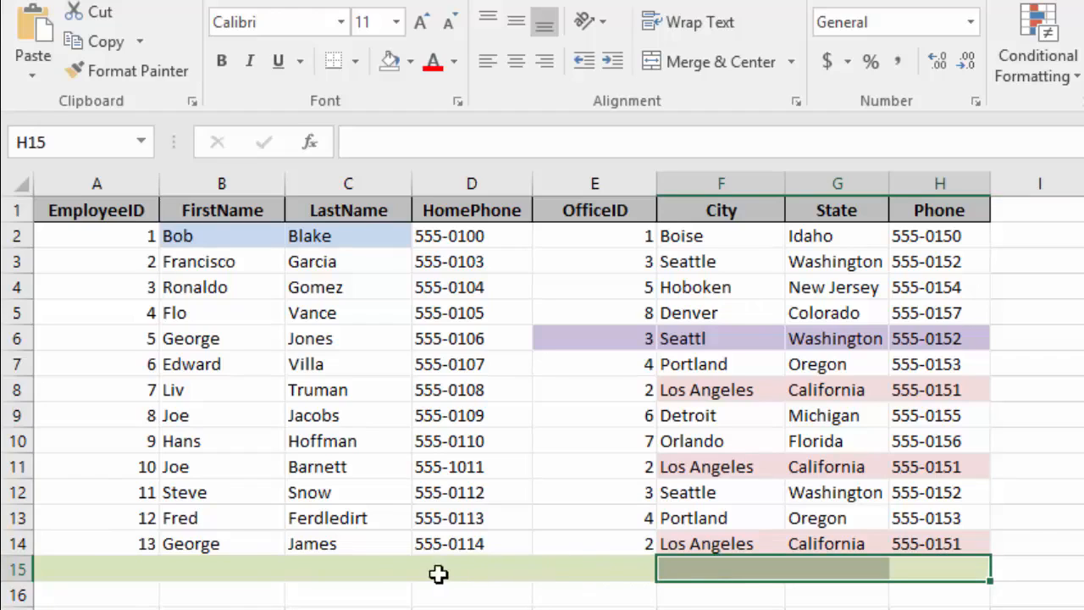
pyautogui.moveTo(143, 576)
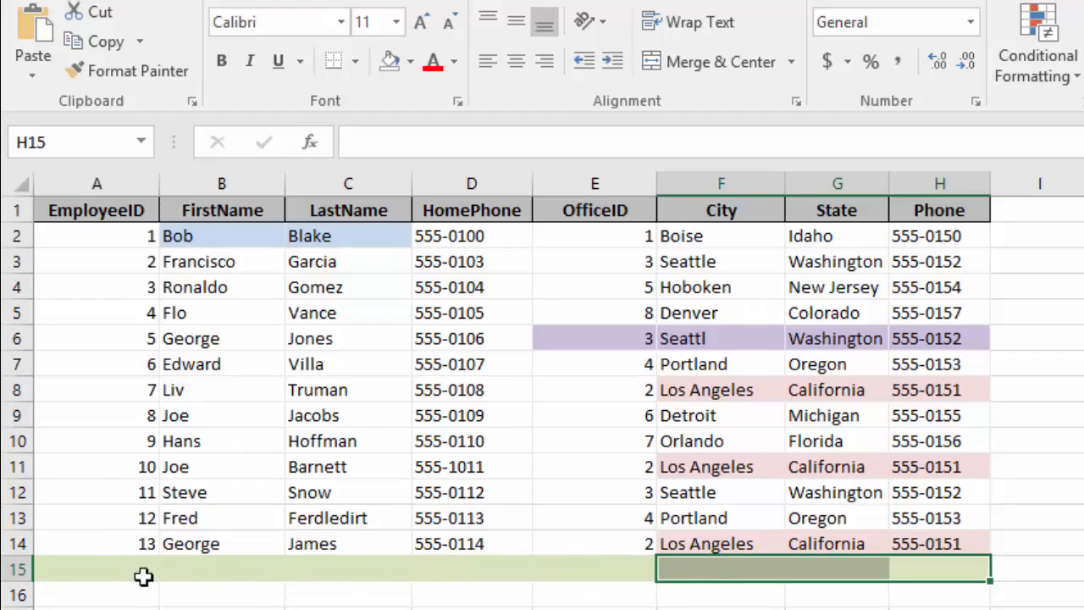
pyautogui.moveTo(478, 573)
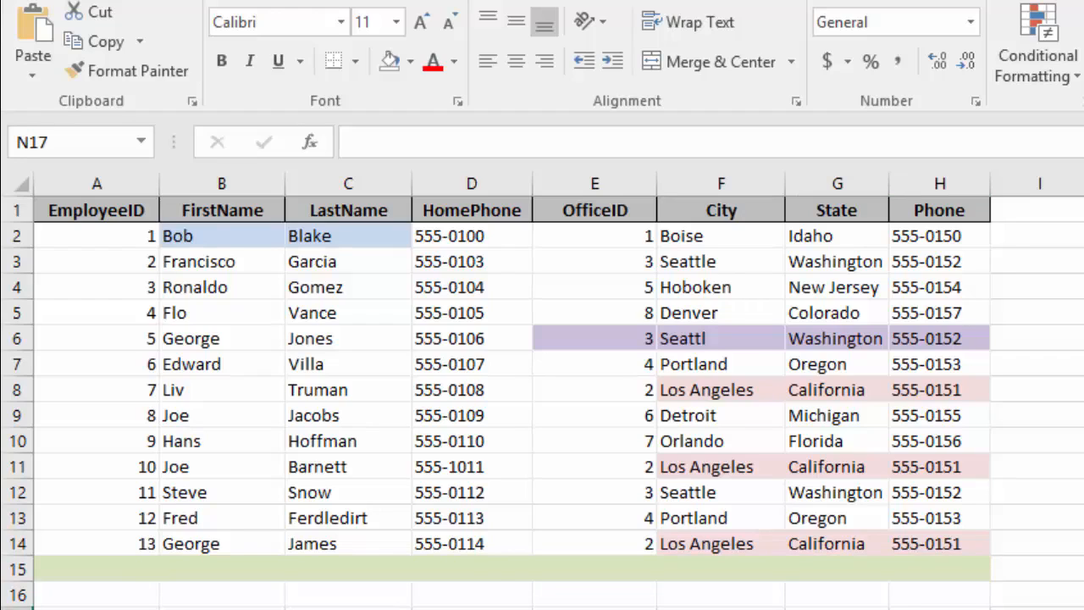
pyautogui.moveTo(854, 313)
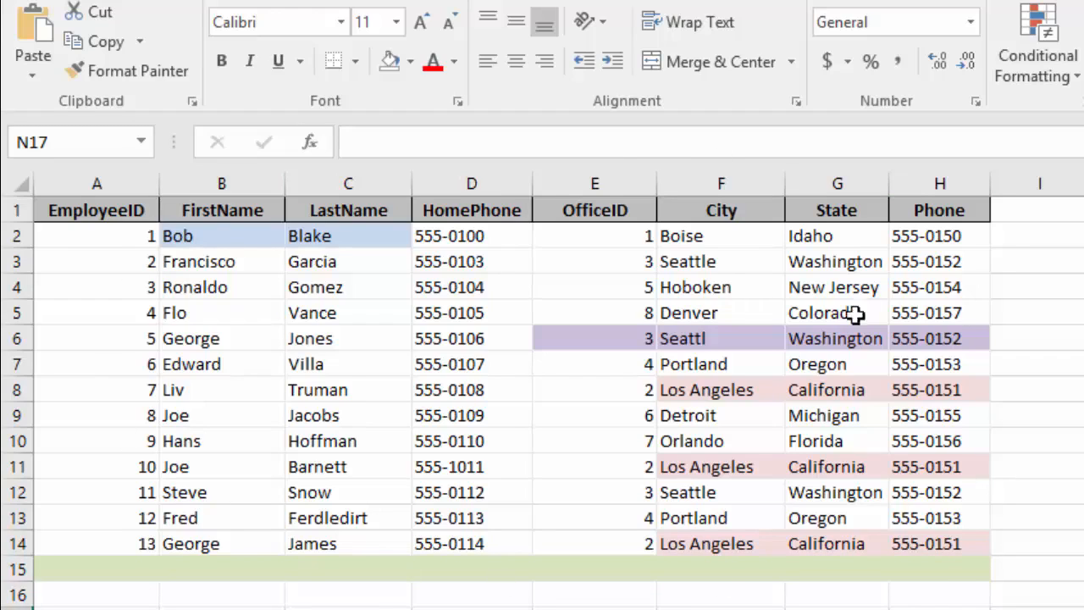
pyautogui.moveTo(908, 434)
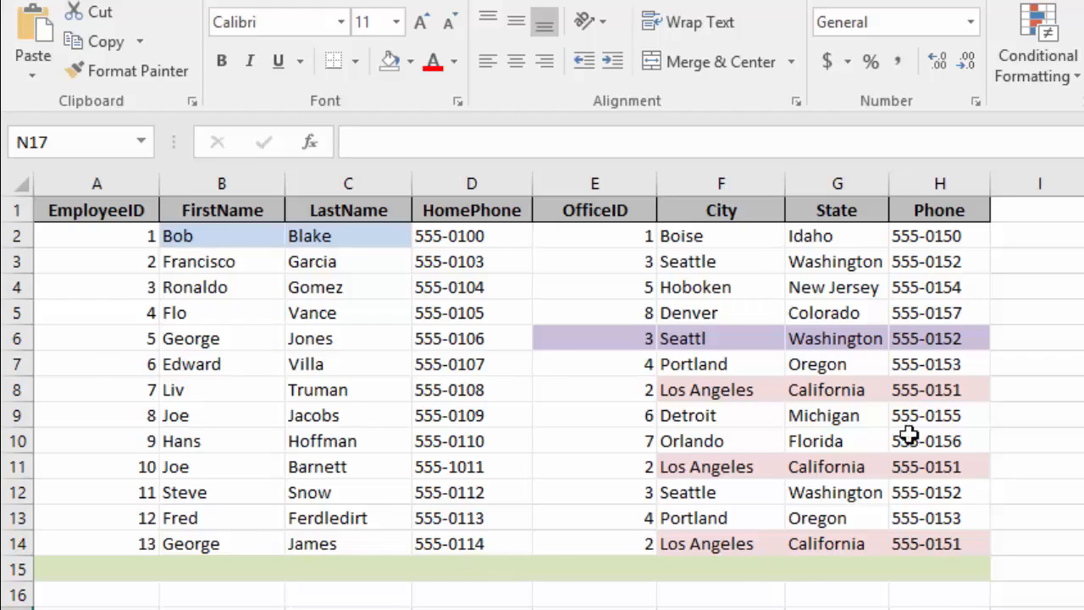
pyautogui.moveTo(940, 427)
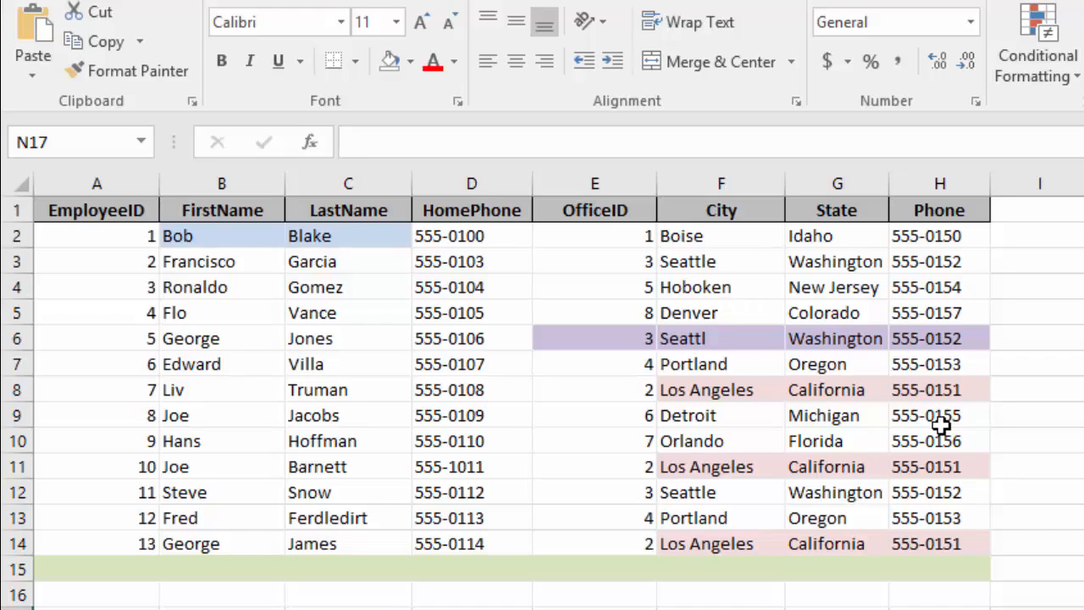
pyautogui.moveTo(942, 415)
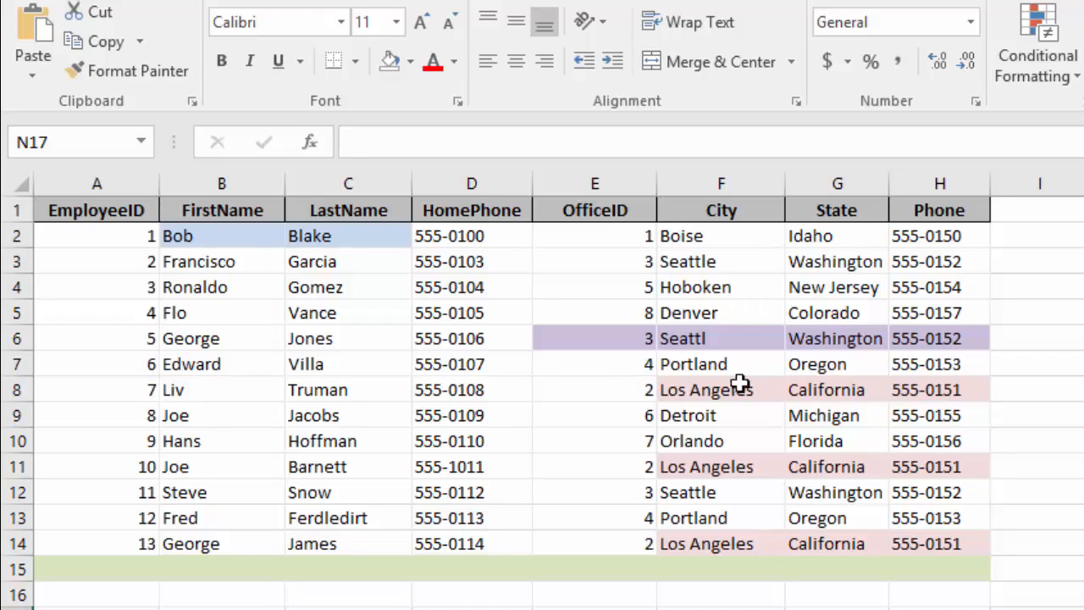
pyautogui.moveTo(1013, 550)
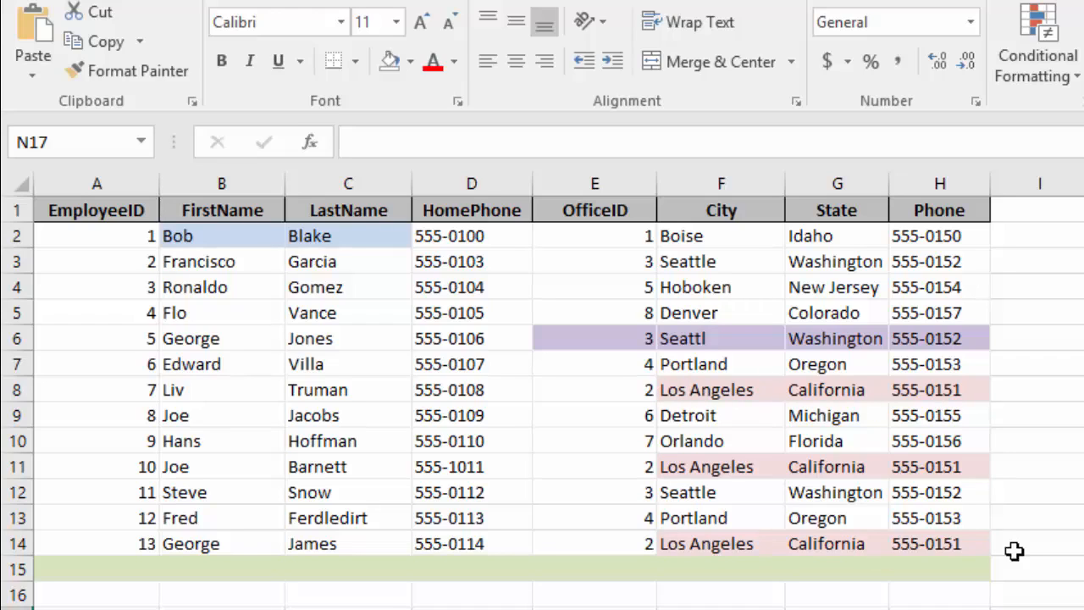
pyautogui.moveTo(738, 541)
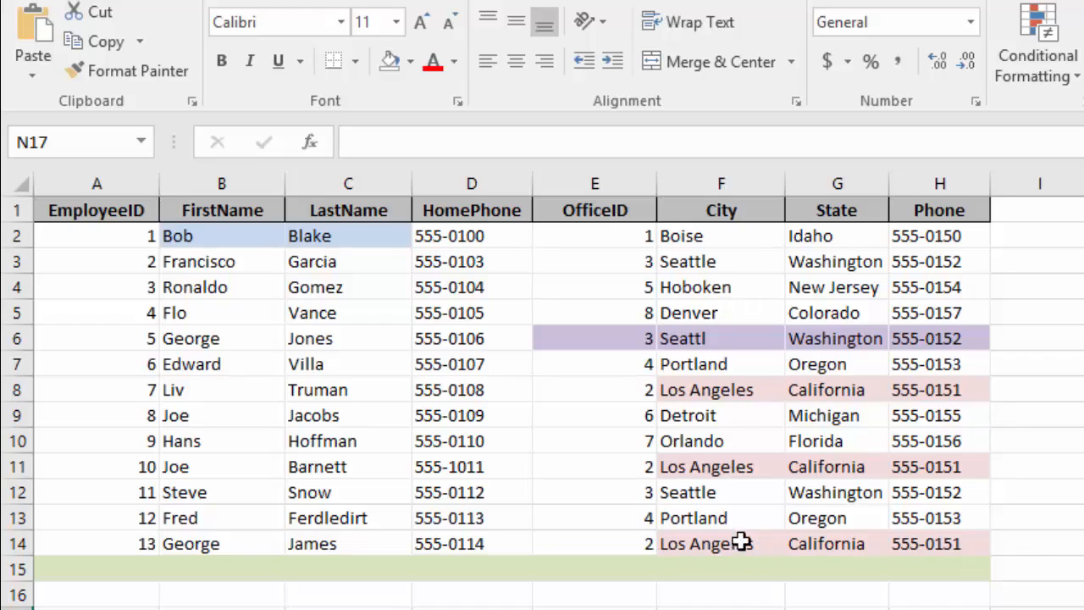
pyautogui.moveTo(703, 549)
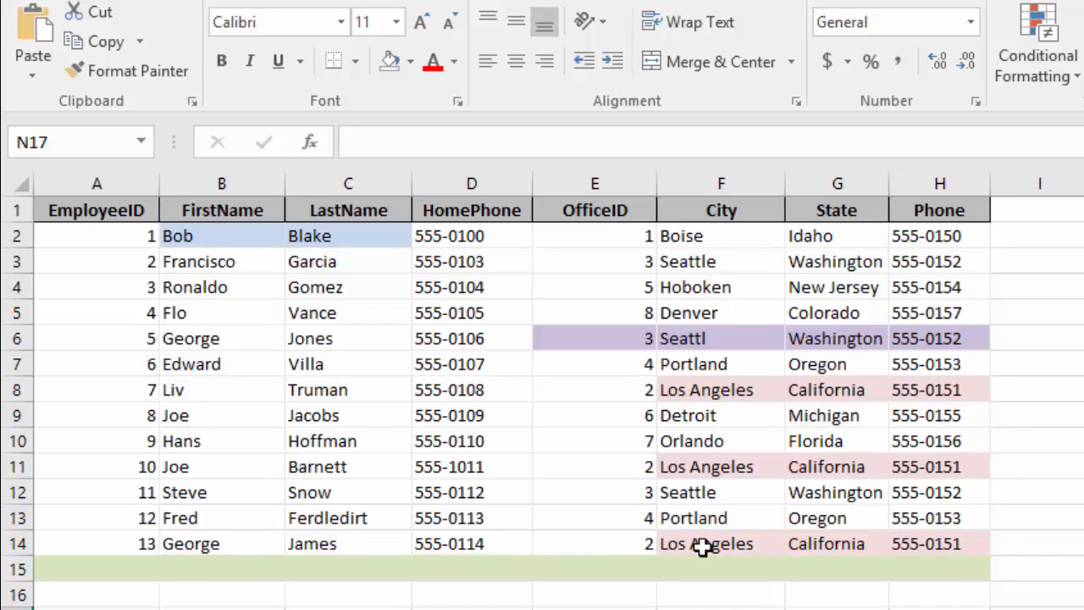
pyautogui.moveTo(660, 588)
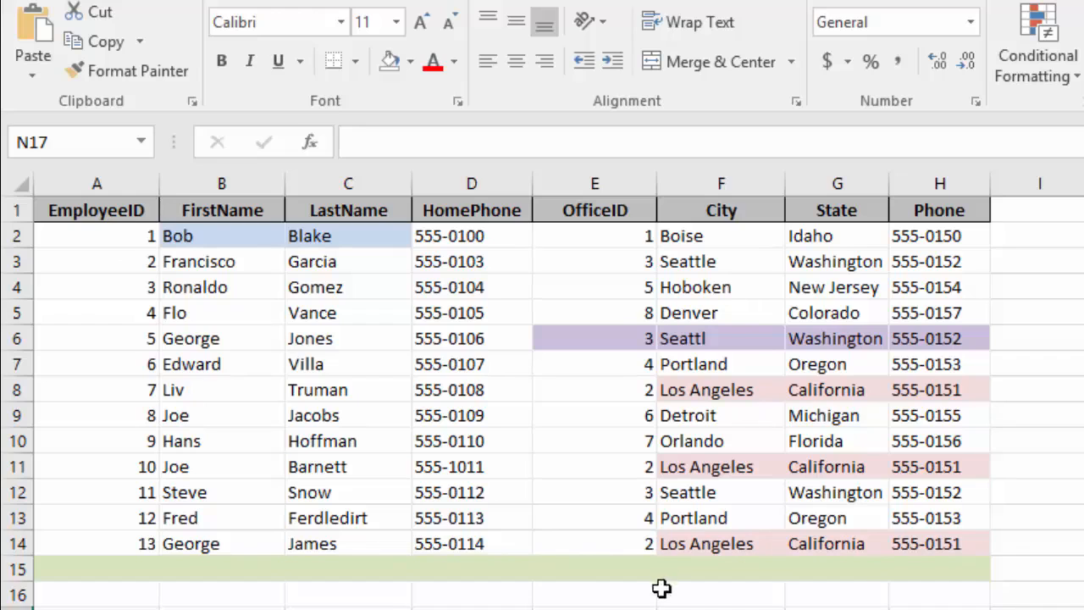
# - Select the employee and office data range to clear its highlight fill colours
pyautogui.click(93, 210)
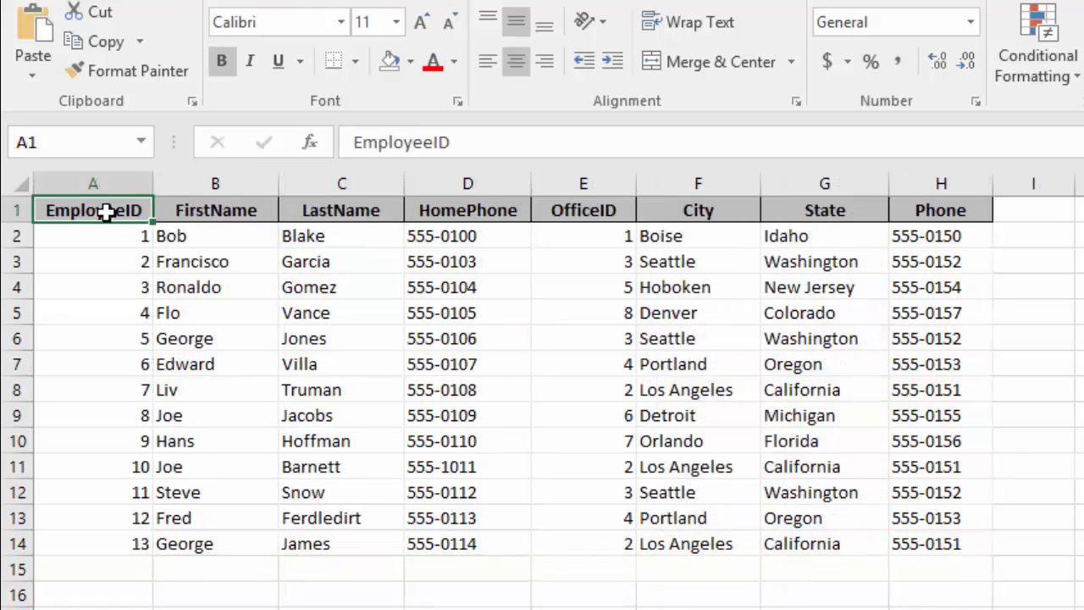
pyautogui.moveTo(93, 210); pyautogui.dragTo(468, 541)
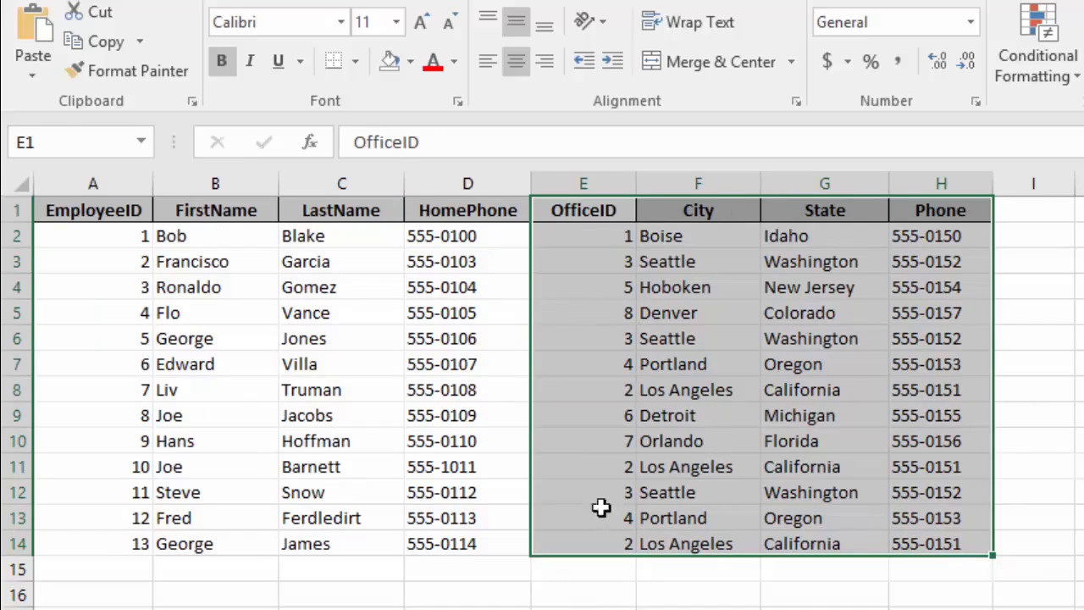
pyautogui.moveTo(705, 518)
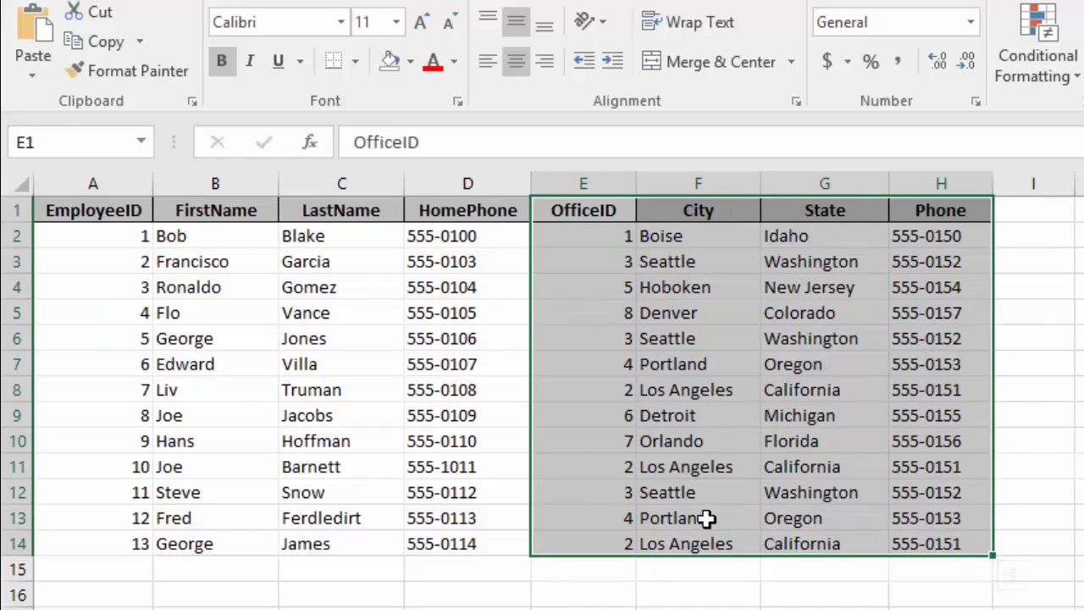
pyautogui.moveTo(884, 423)
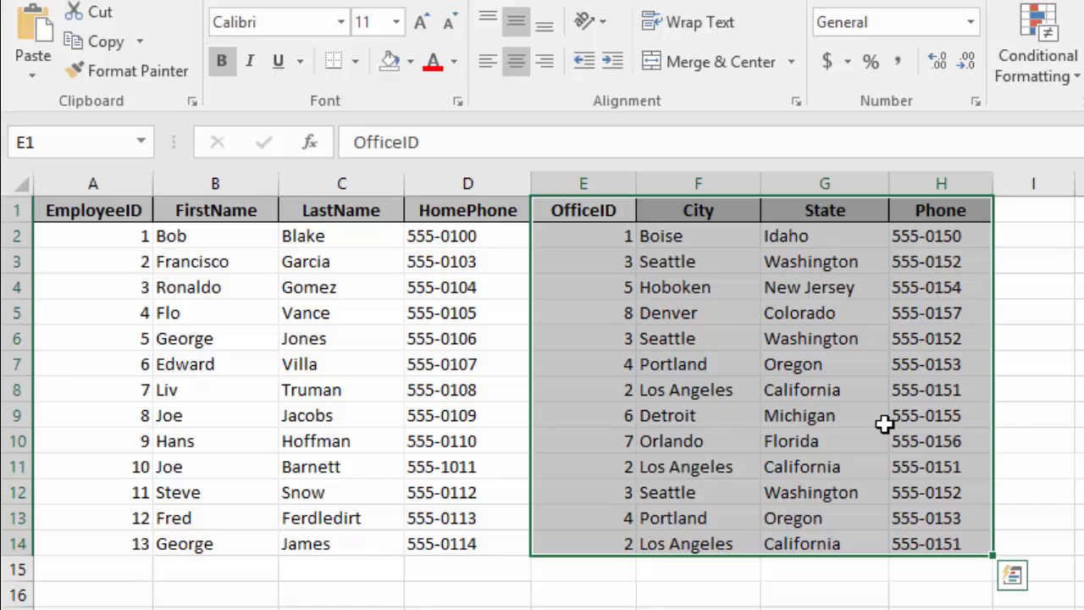
pyautogui.moveTo(939, 337)
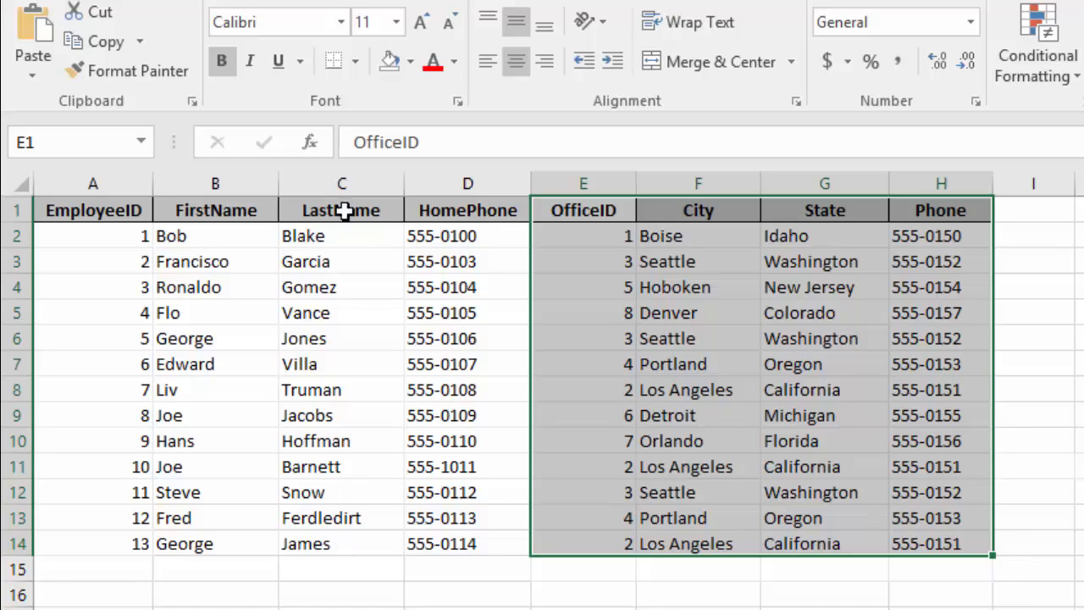
pyautogui.moveTo(1027, 212)
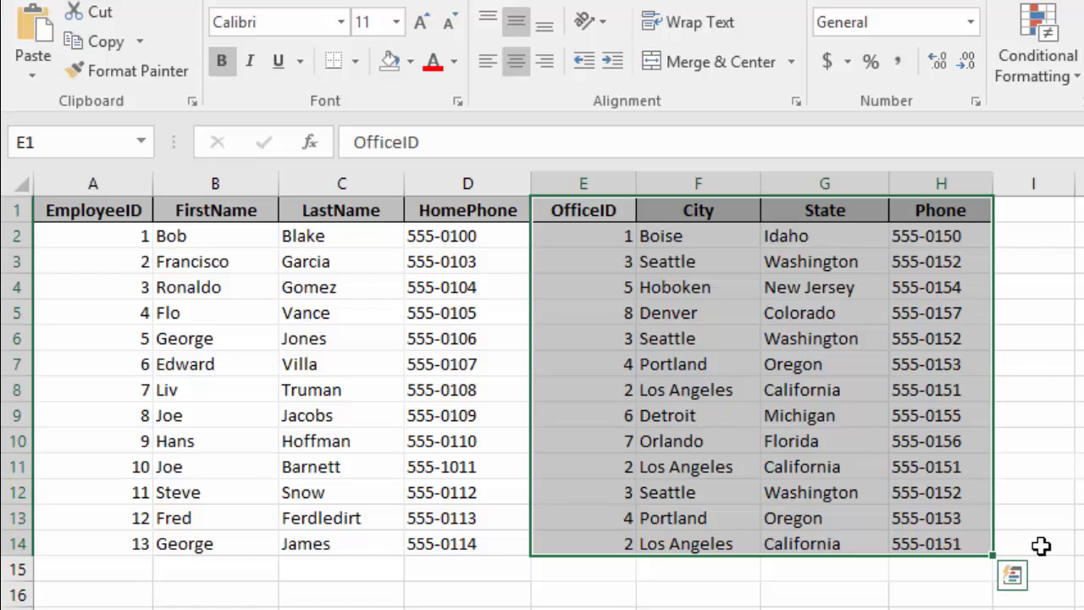
pyautogui.moveTo(707, 478)
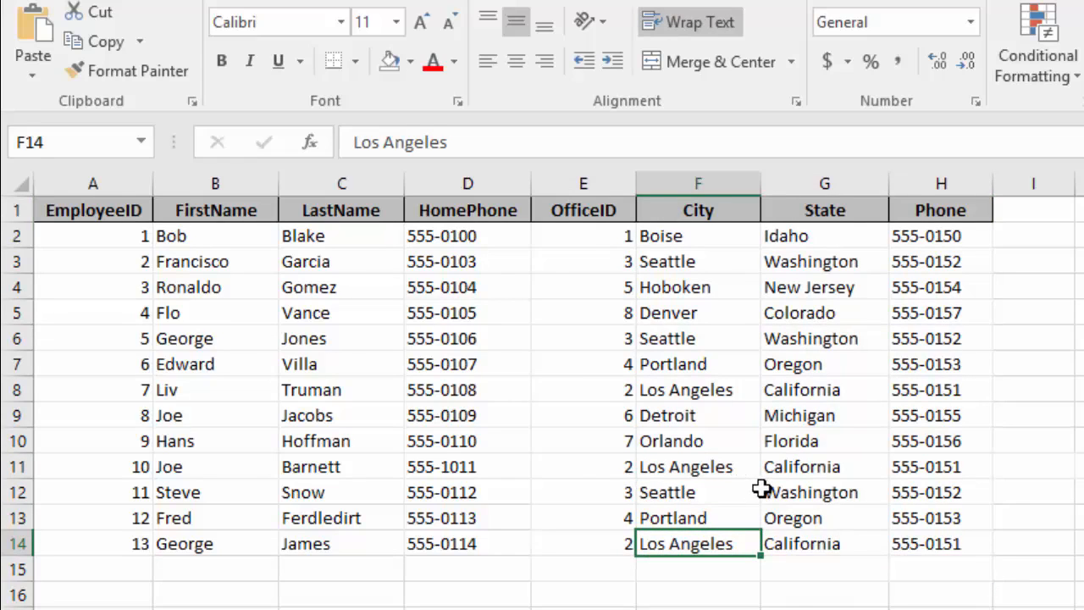
pyautogui.moveTo(701, 467)
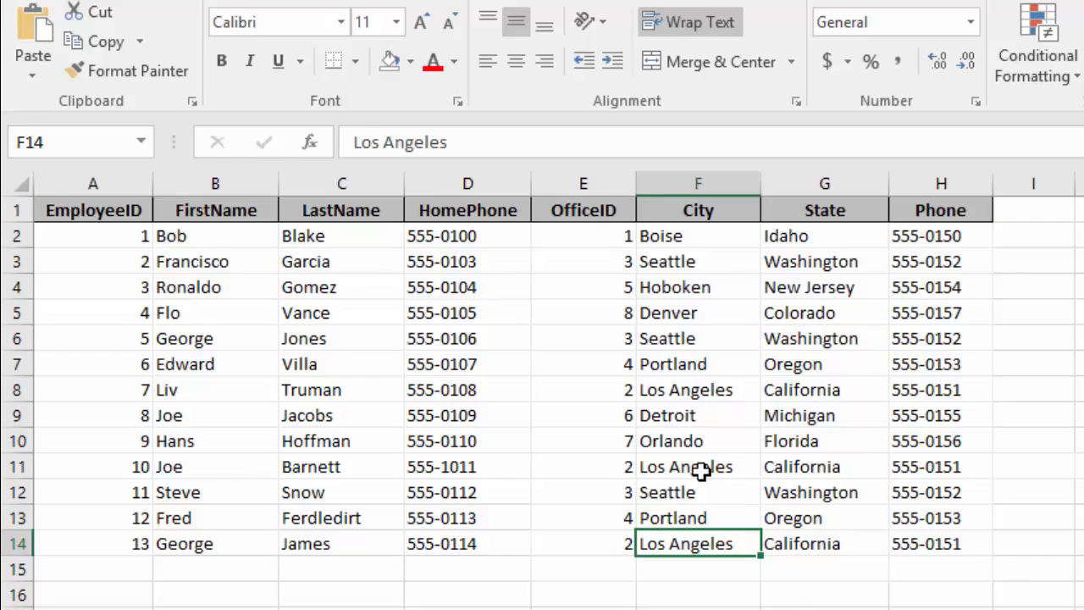